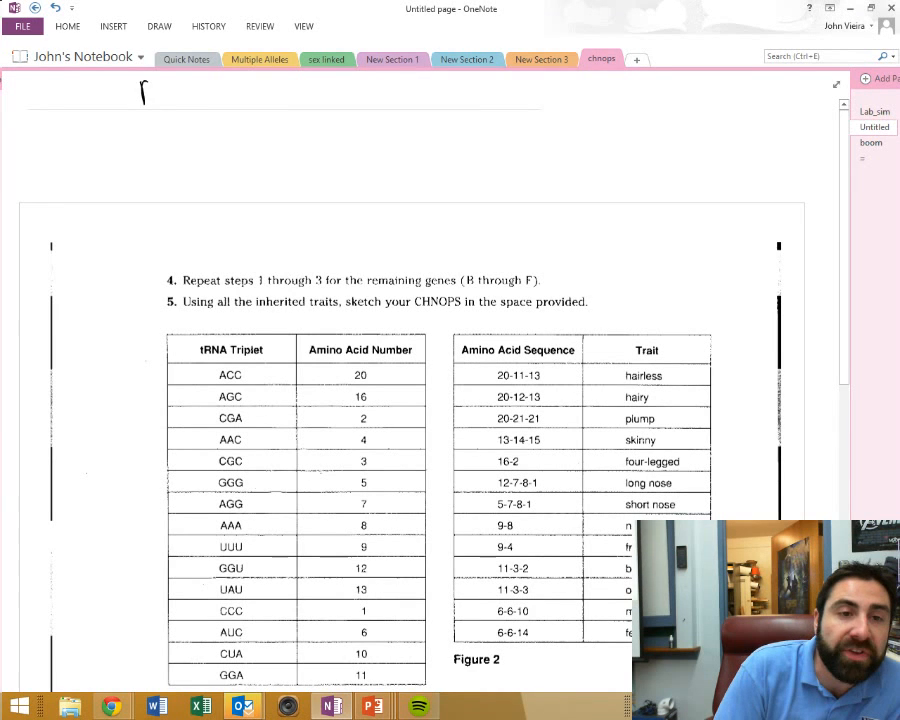
Step: Handwrite 'DNA= TAC GGG ATA' across the top and 'transcription' in red beneath it
text(DNA= TAC GGG ATA)
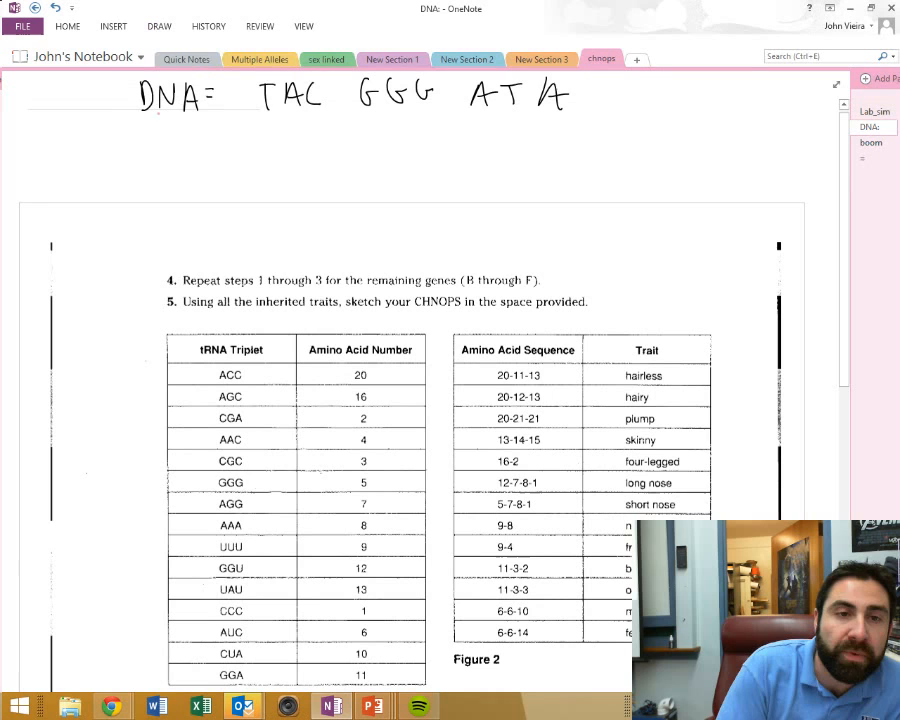
text(trans)
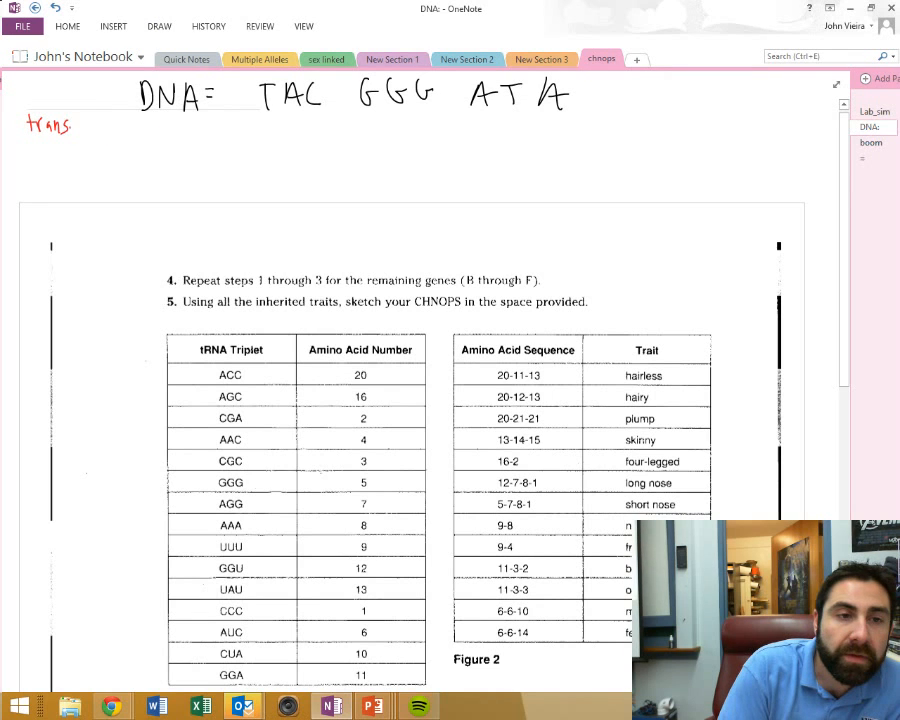
text(criptio)
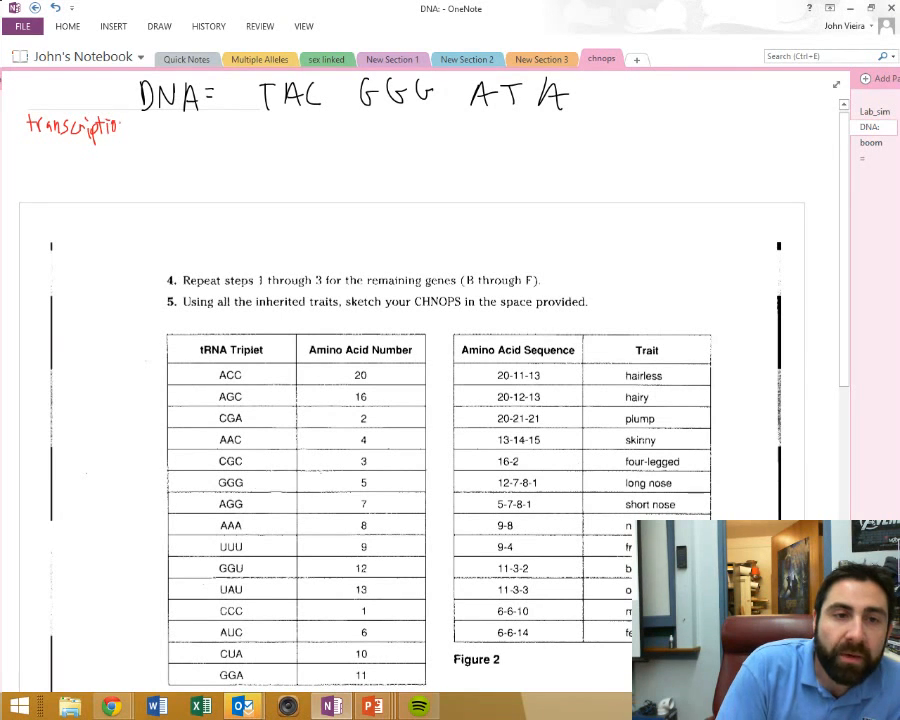
text(n)
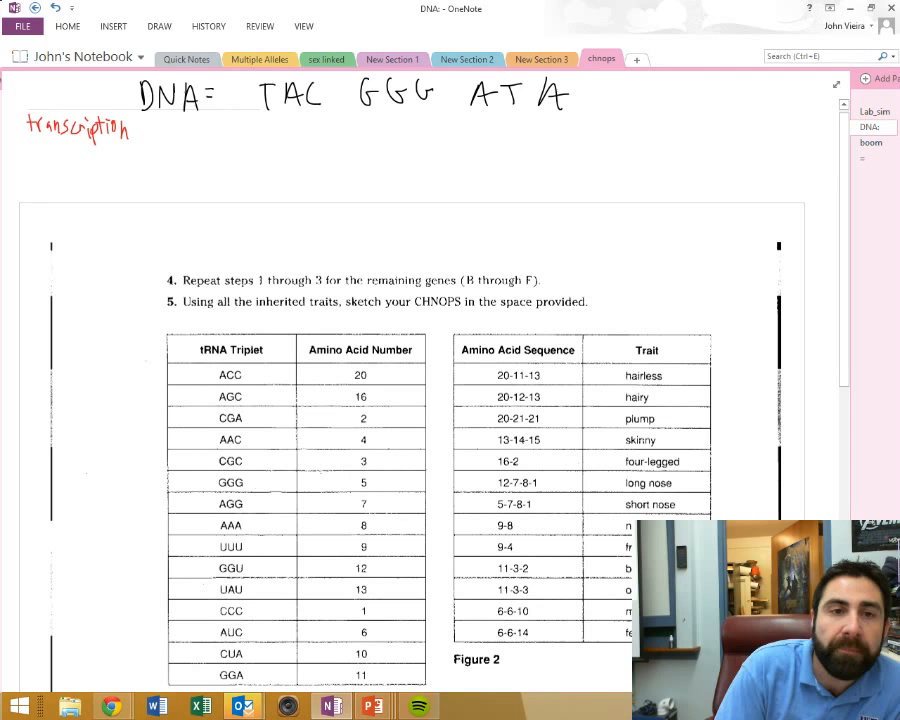
Step: Handwrite the blue mRNA line 'AUG/CCC/UAU' labelled CODON under the DNA sequence
click(156, 26)
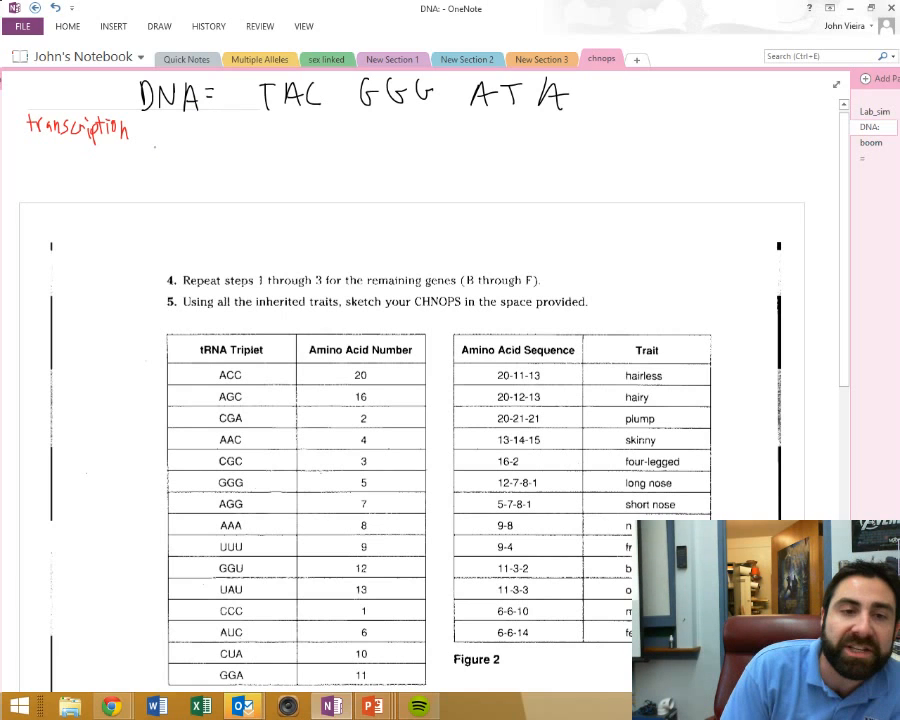
text(mR)
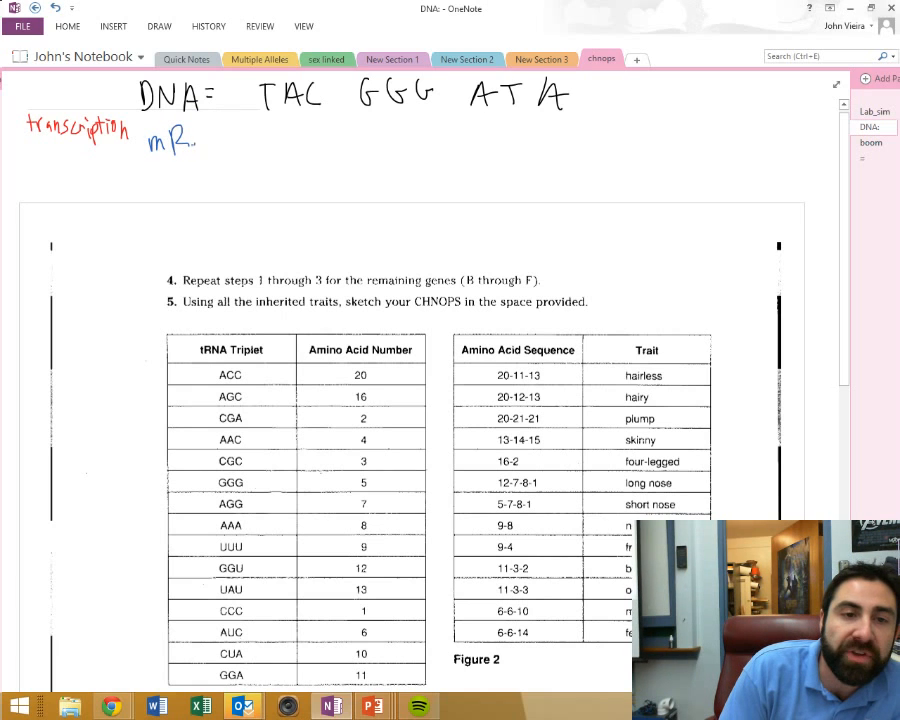
text(NA)
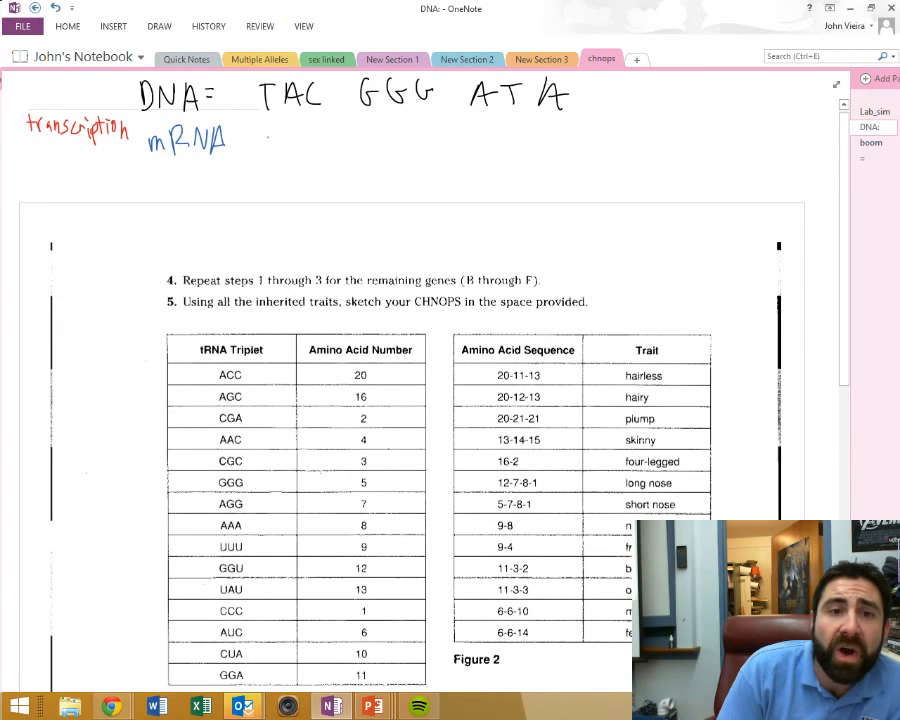
drag(250, 144, 276, 140)
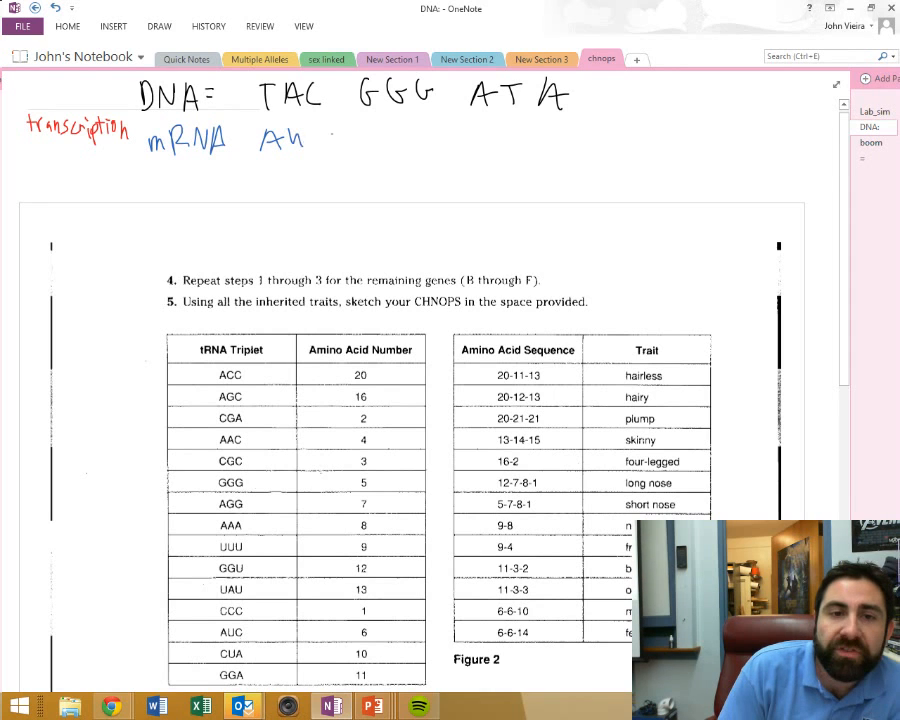
text(G|CCC|UAU)
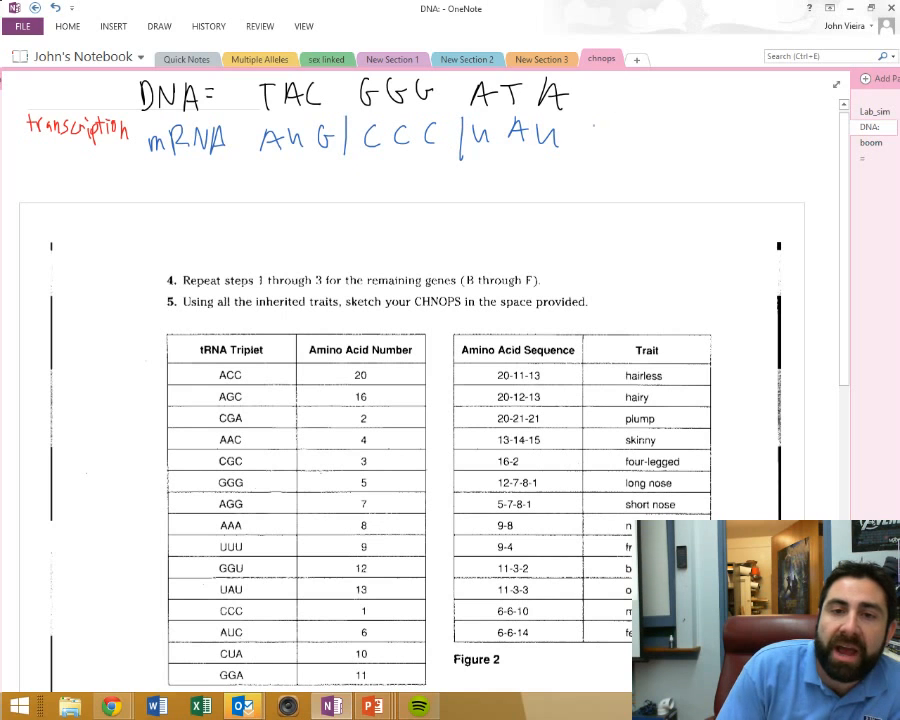
text(CODON)
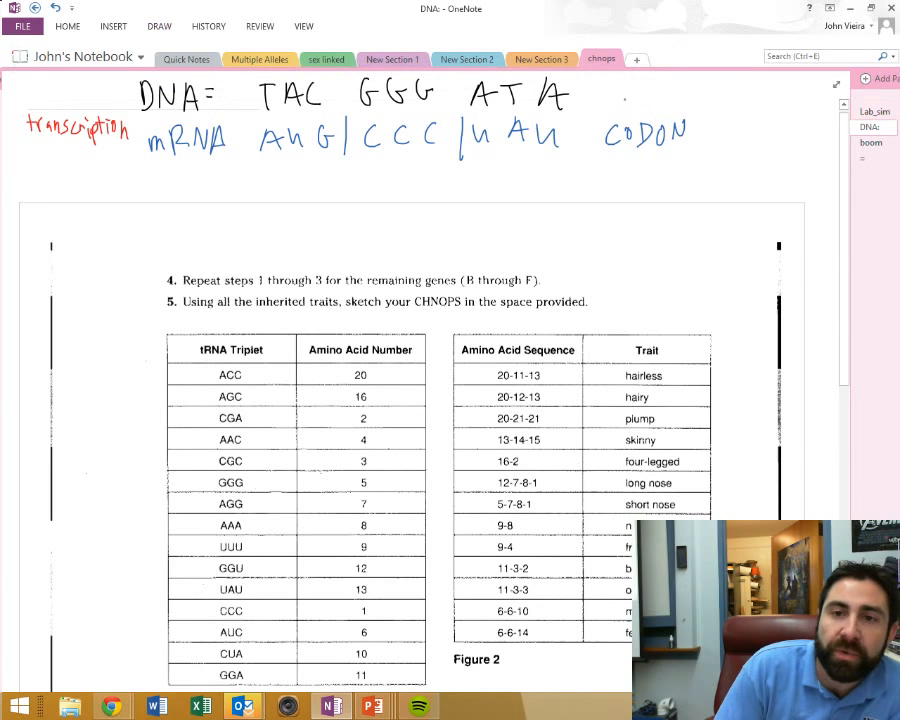
Step: Add the 'triplets' label after the DNA sequence and return to red ink
text(tript)
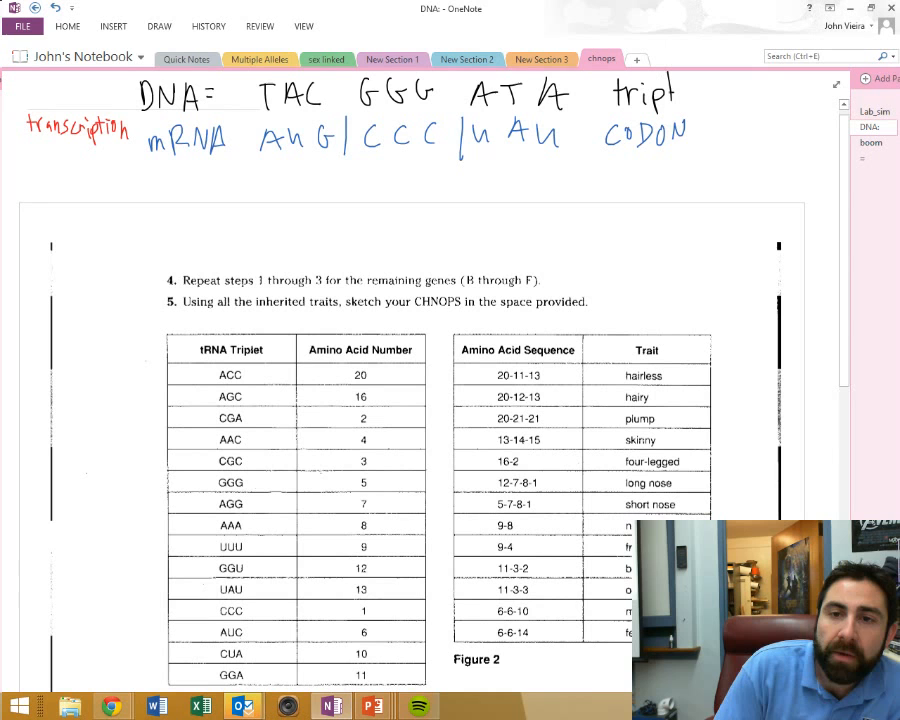
text(ets)
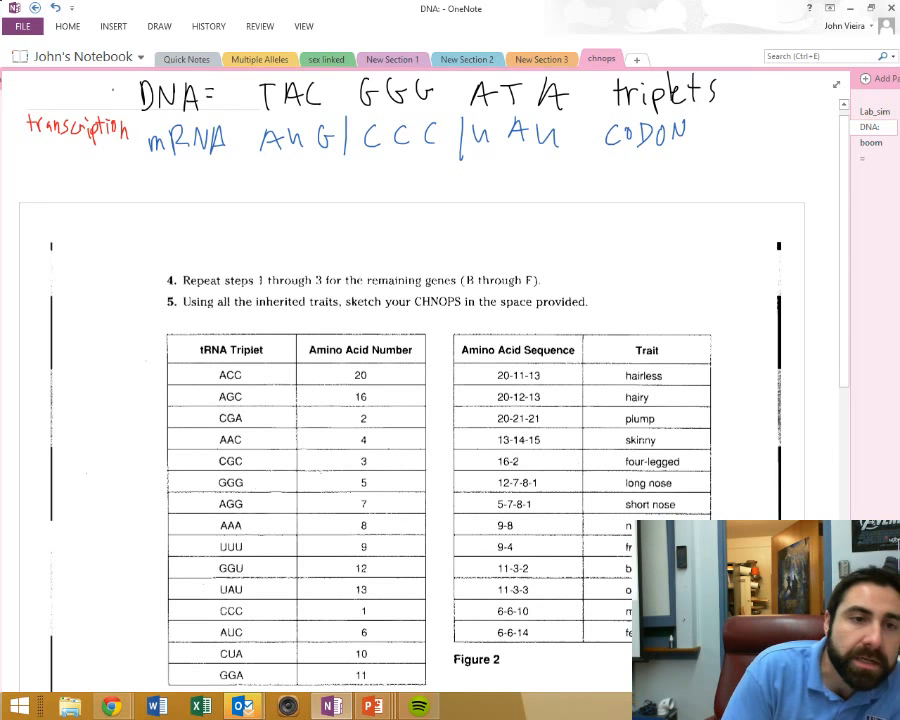
click(158, 24)
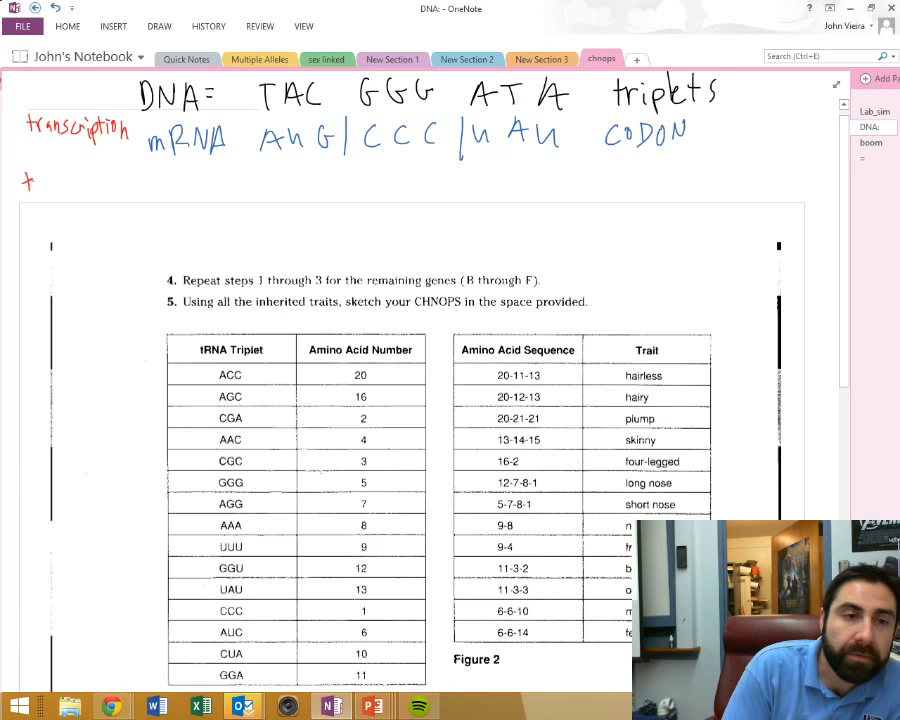
Step: Write 'translation' in red, then the green tRNA row label below the mRNA line
text(transle)
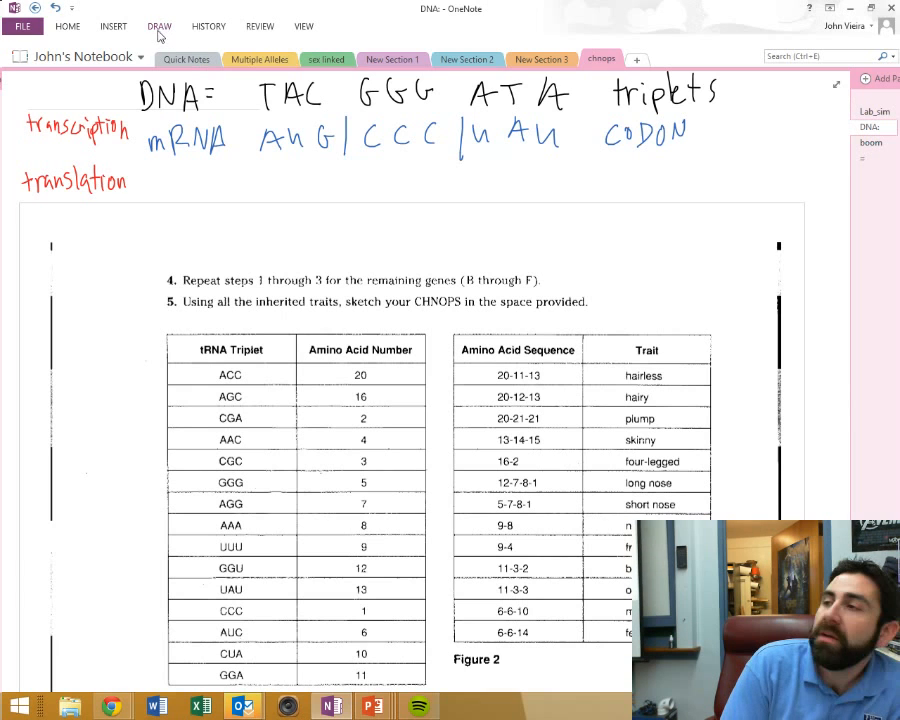
click(156, 24)
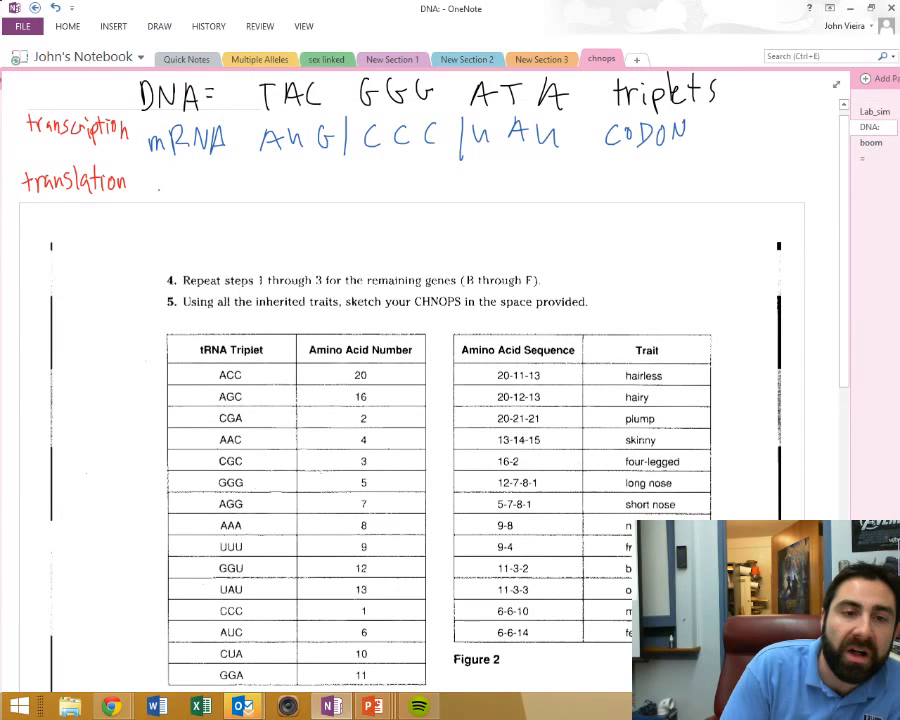
drag(160, 180, 170, 196)
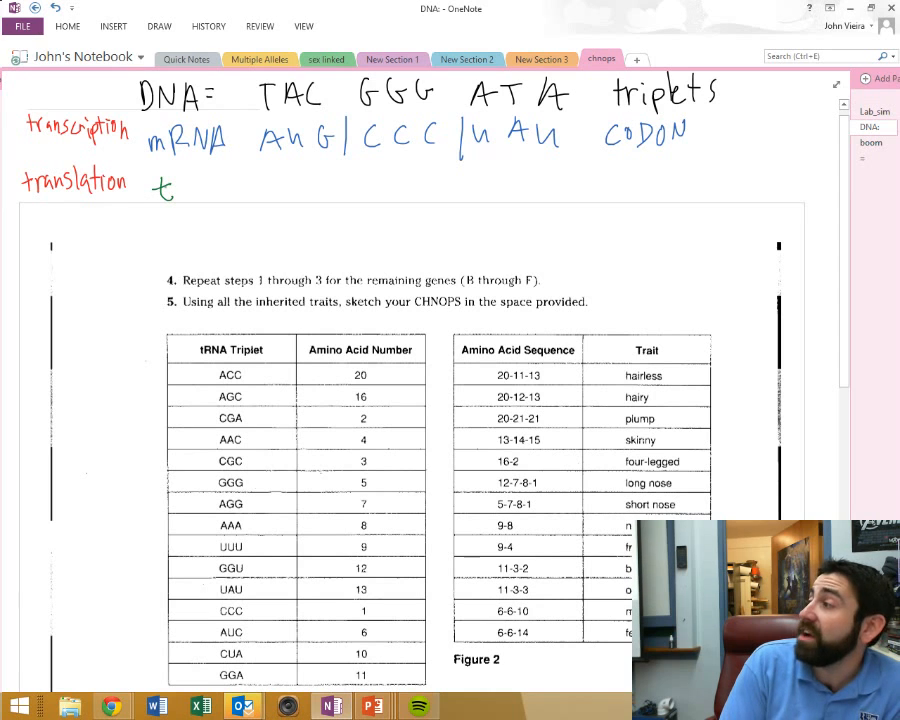
text(N)
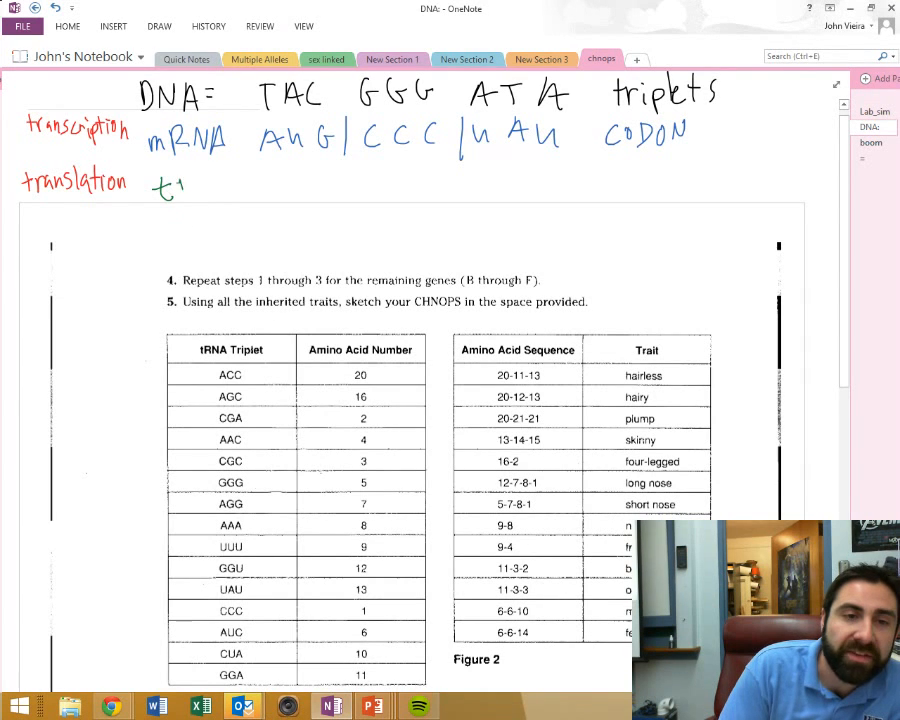
text(tRNA)
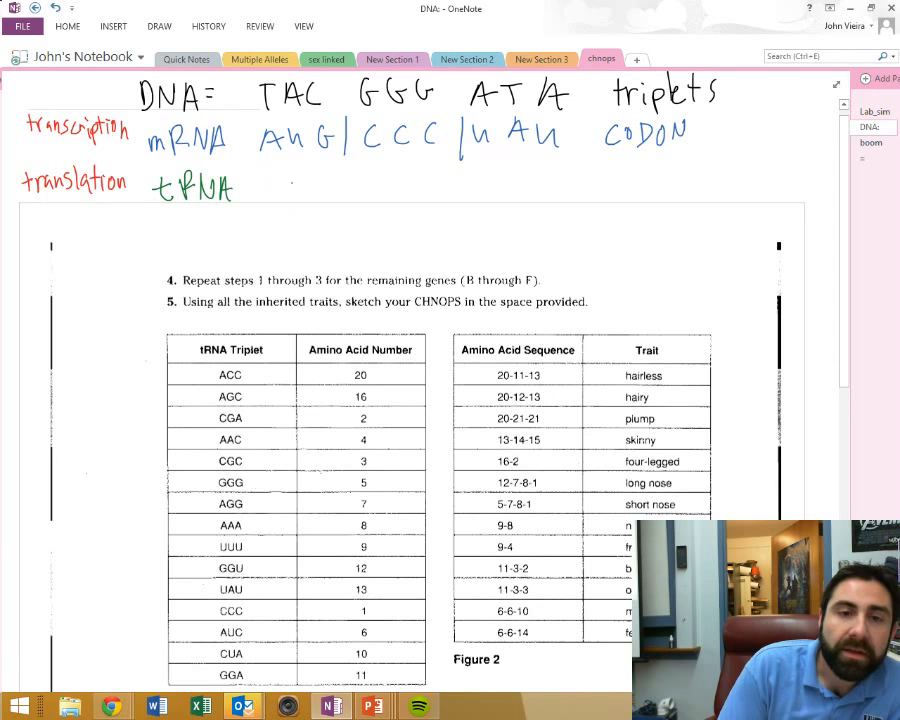
Step: Draw anticodon UAC with a stem to a circled AA and begin the PROTEIN label
drag(300, 180, 310, 204)
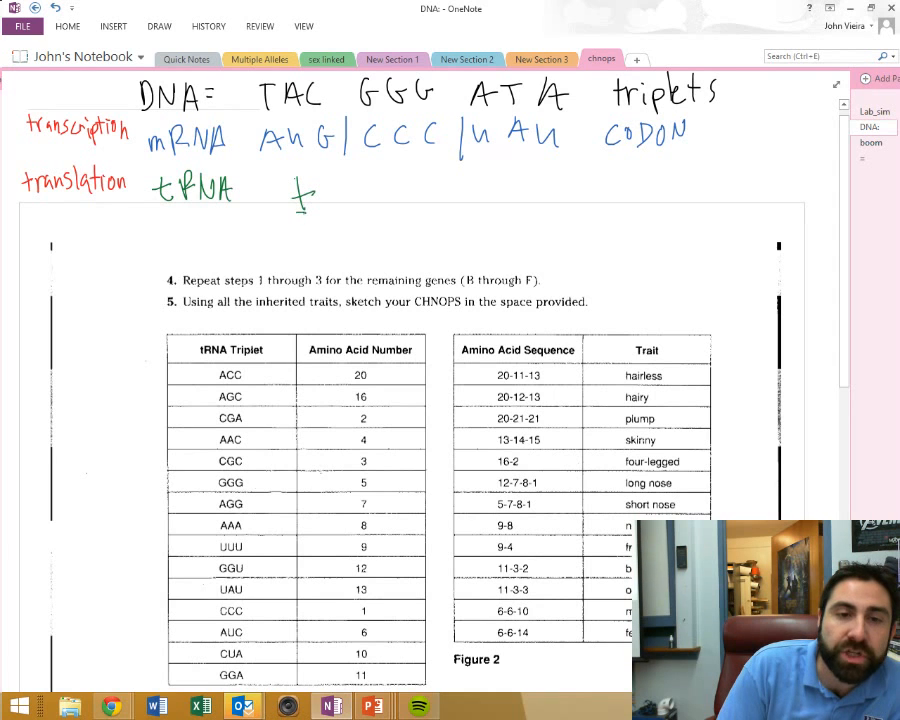
drag(290, 210, 320, 236)
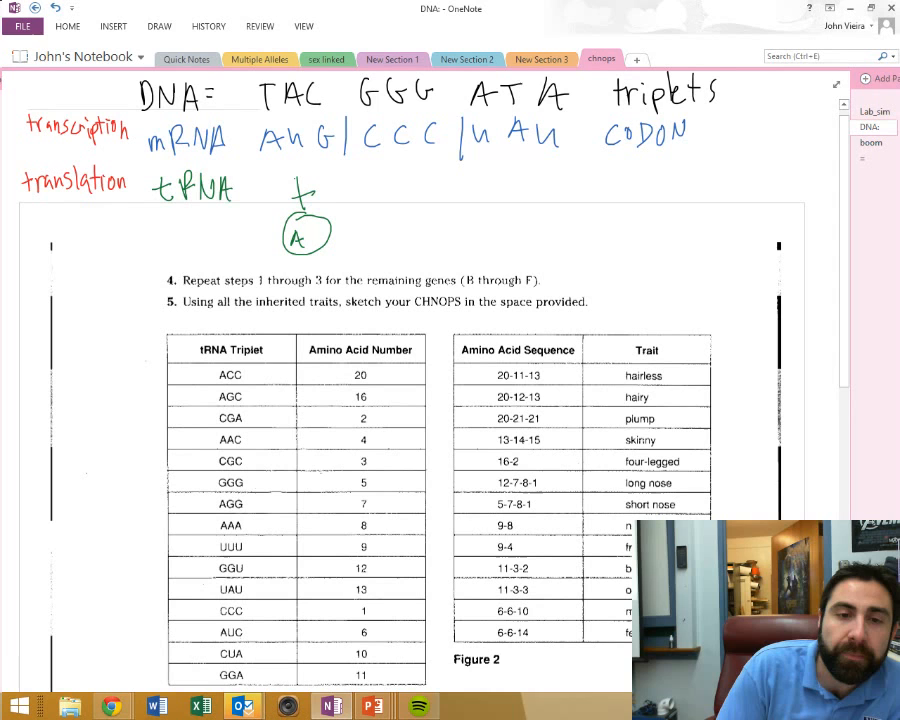
text(A)
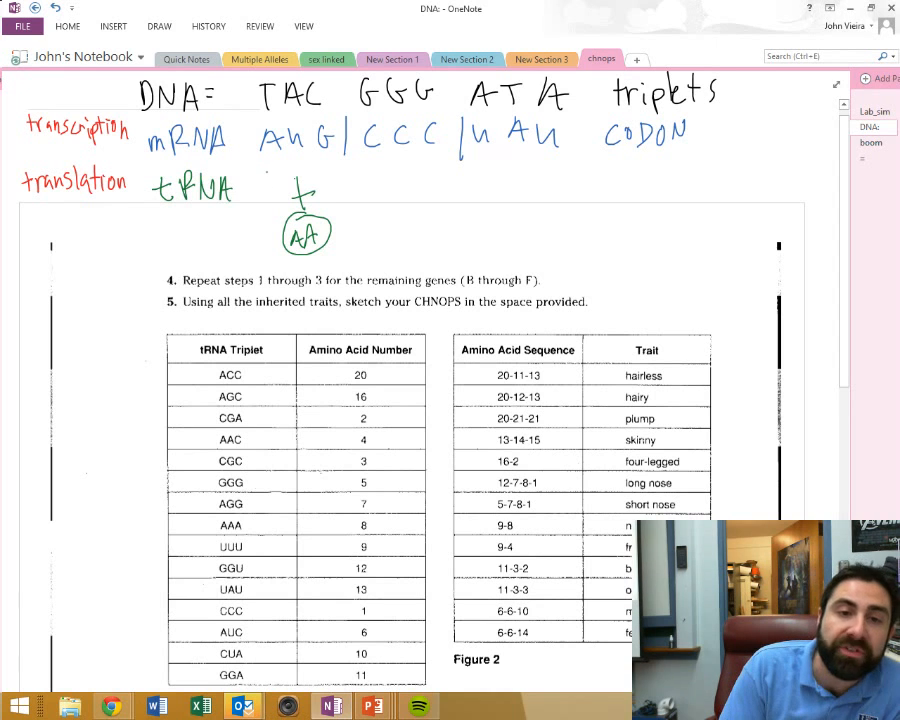
text(u)
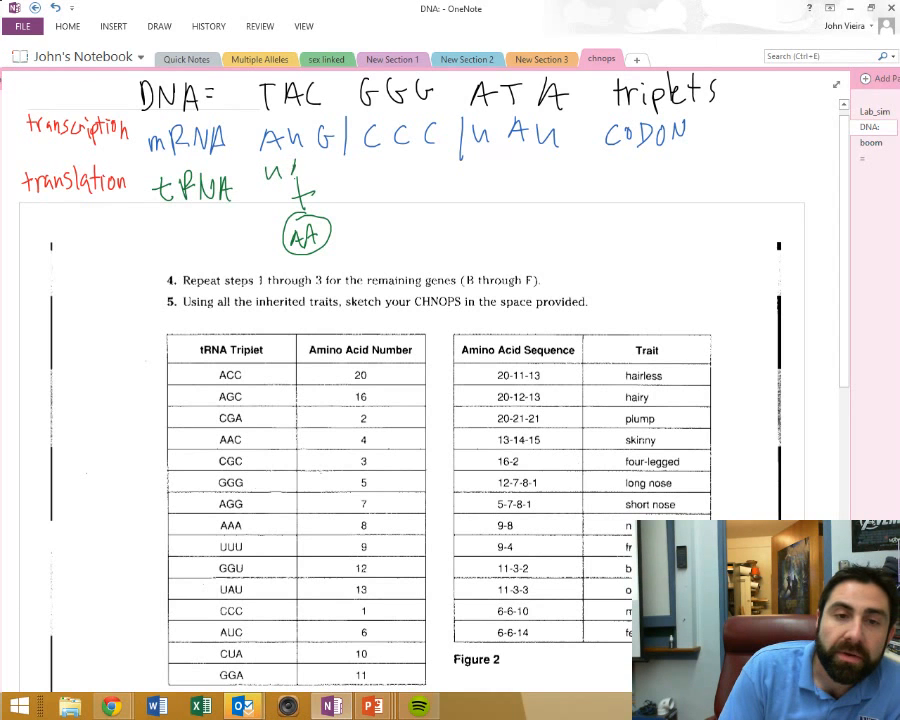
text(AC)
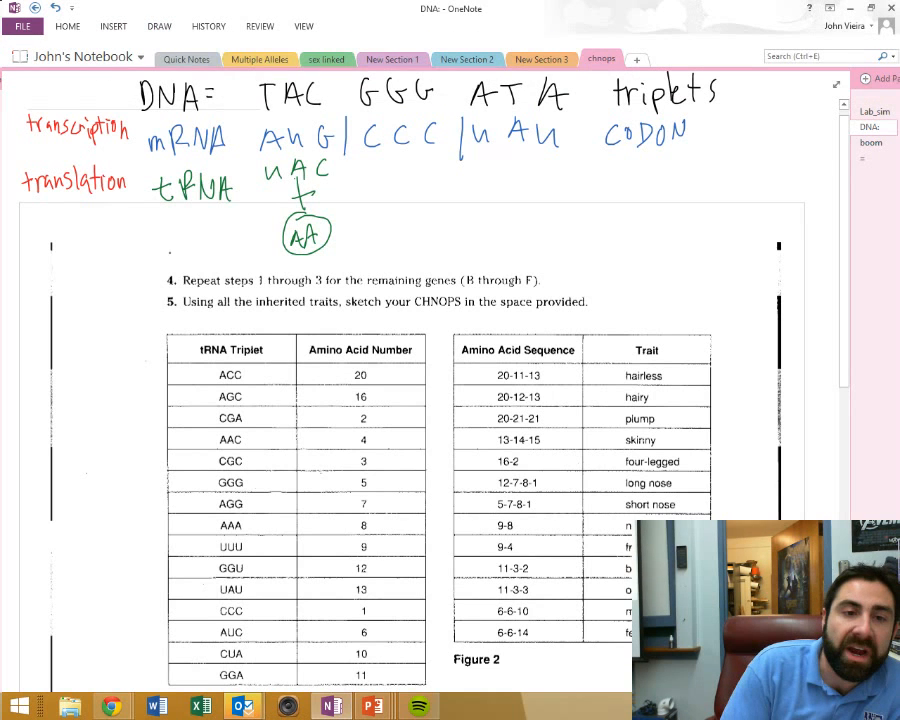
text(PP)
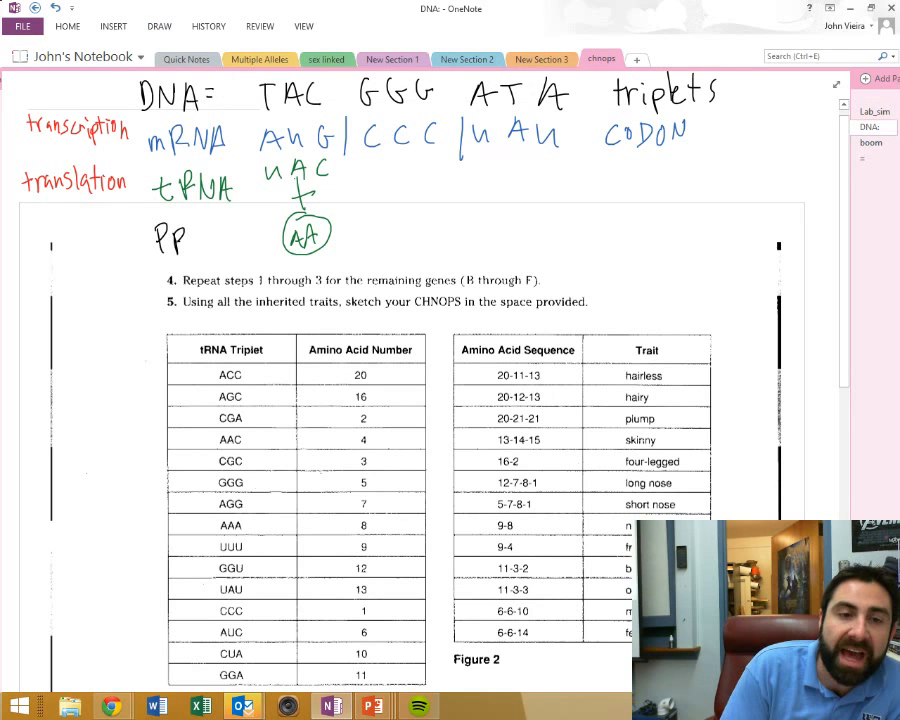
text(PROTEIN)
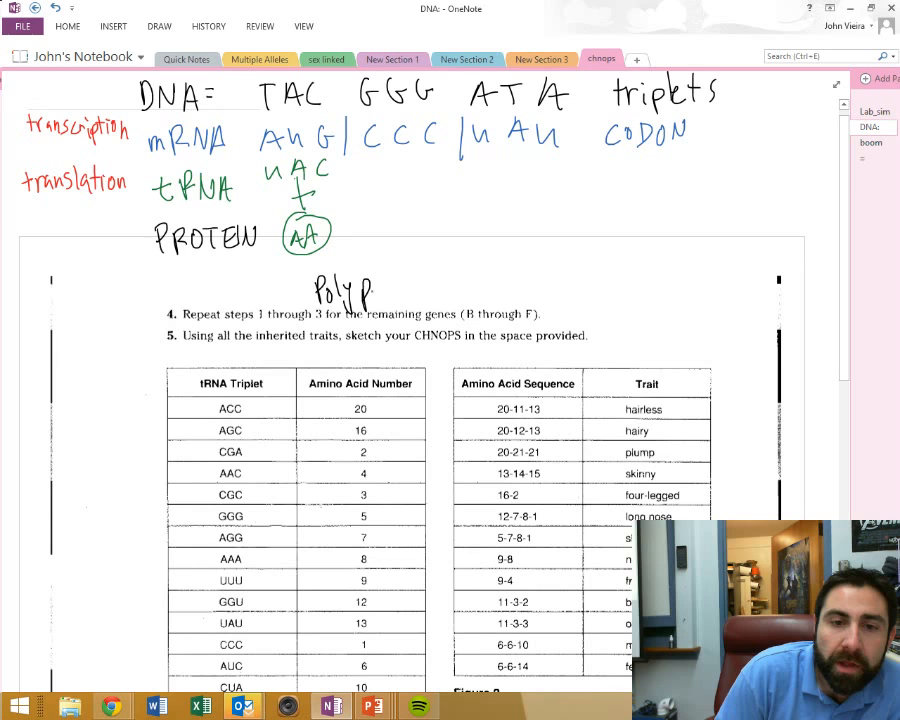
Step: Finish PROTEIN and write 'Polypeptide chain of Amino Acids' beneath the circled amino acid
text(Peptide chain)
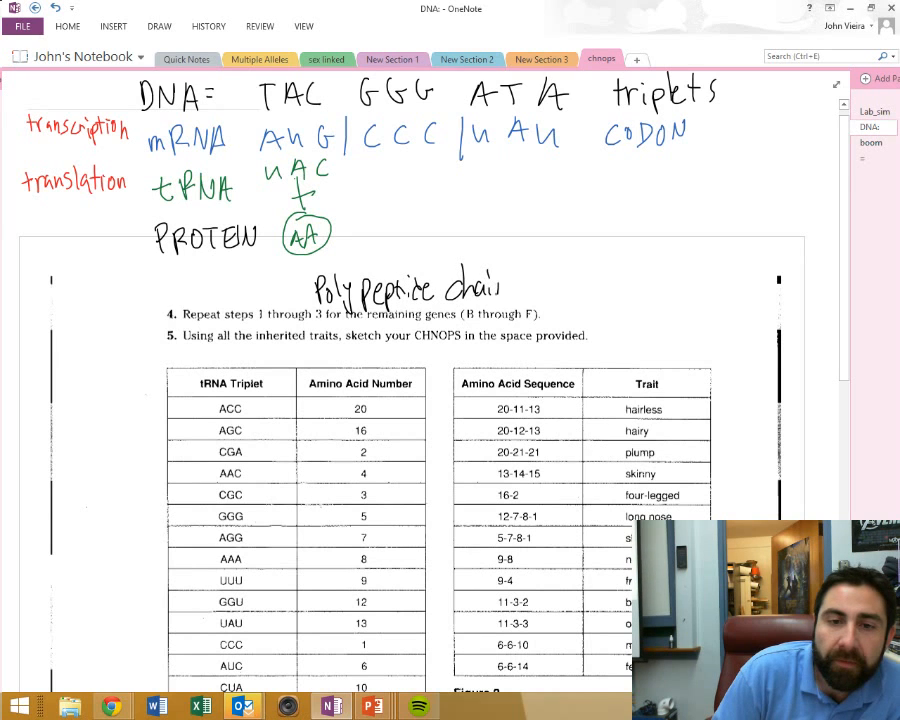
text(of)
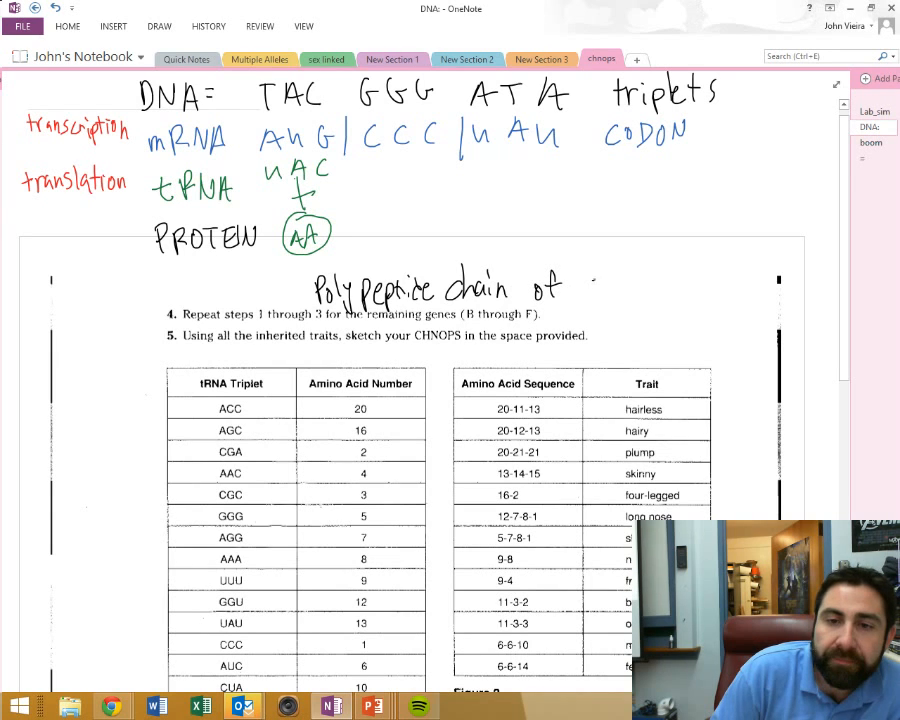
text(Amino Acids)
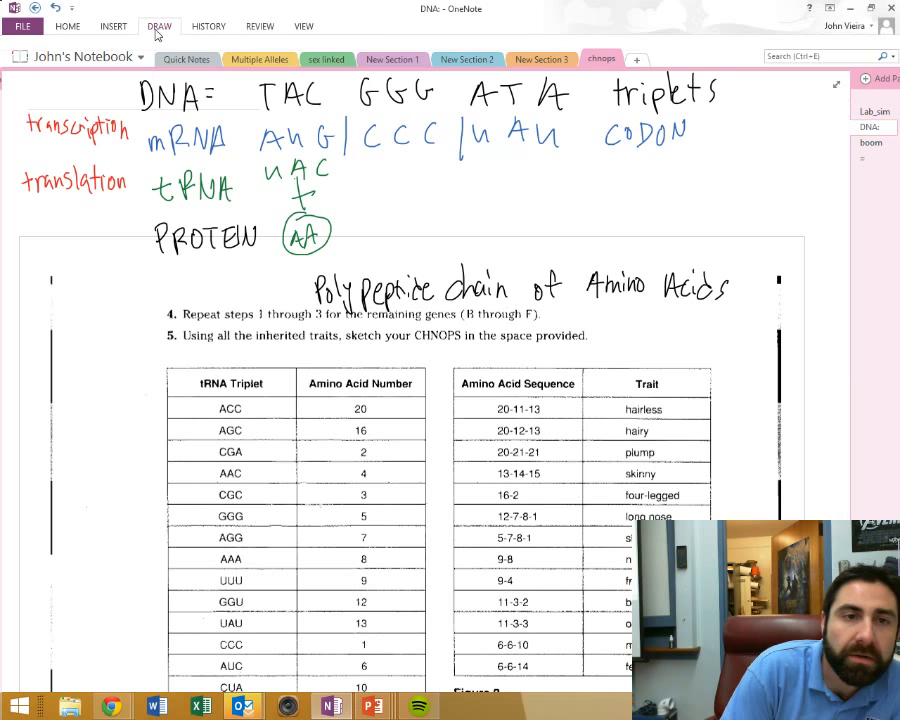
click(148, 24)
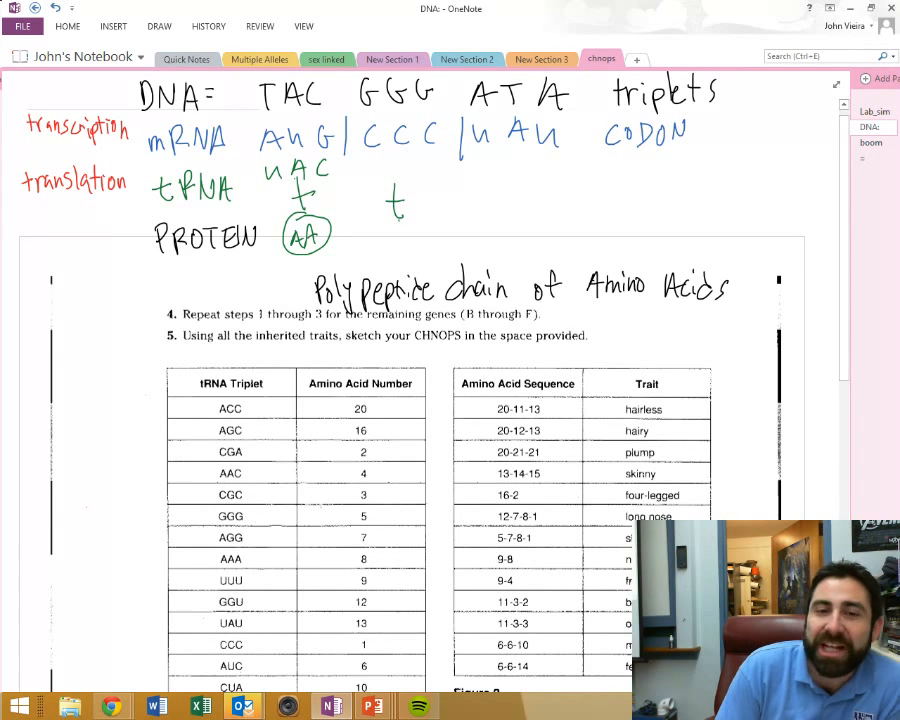
Step: Draw the second tRNA GGG with a circled AA and move it beside the first
drag(390, 200, 410, 230)
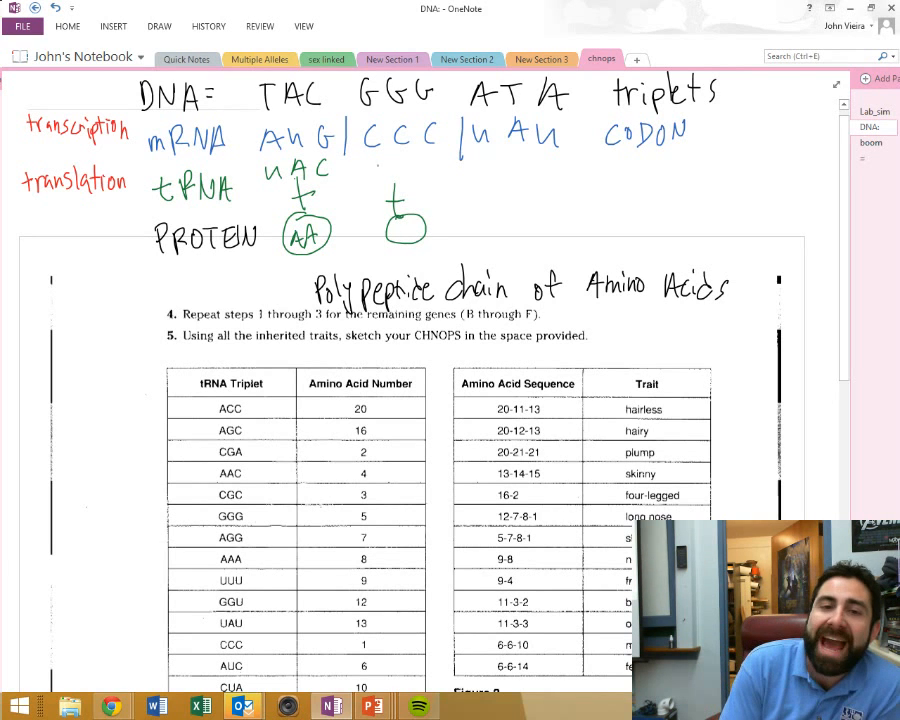
text(GGG)
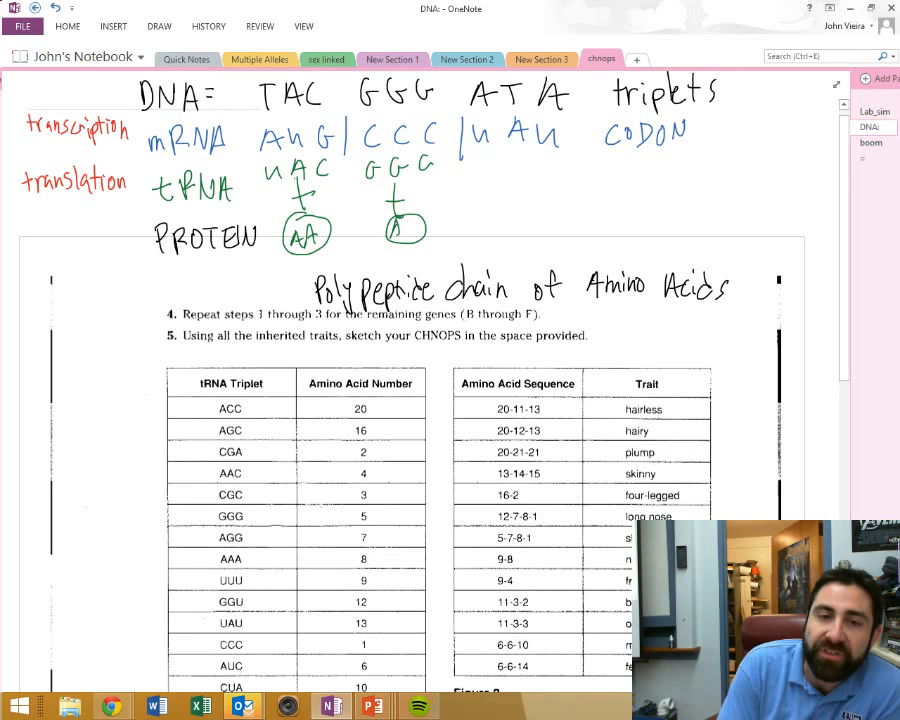
text(AA)
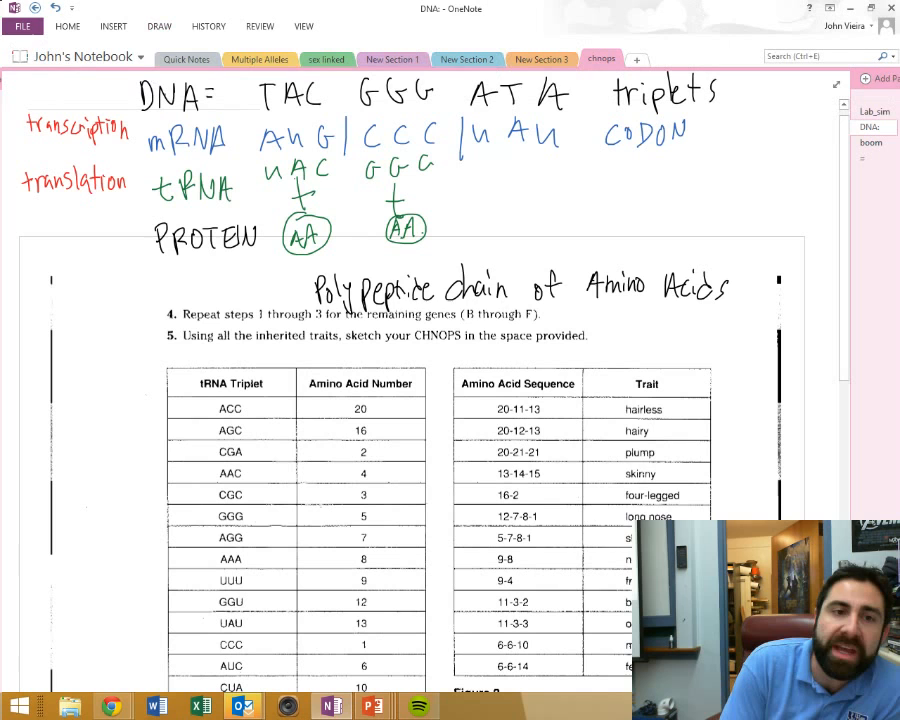
drag(330, 232, 370, 230)
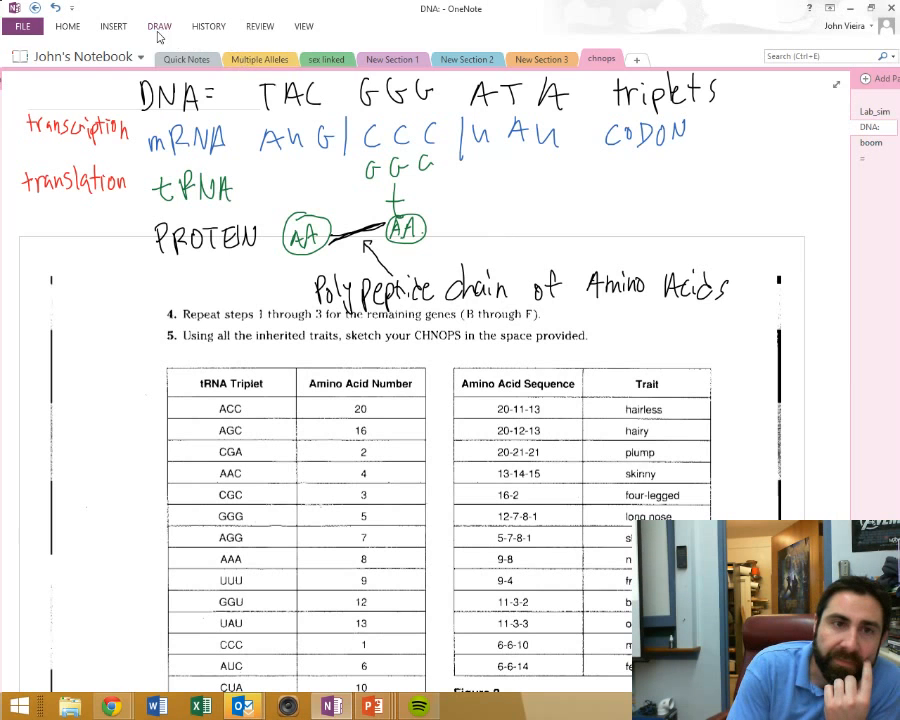
click(156, 26)
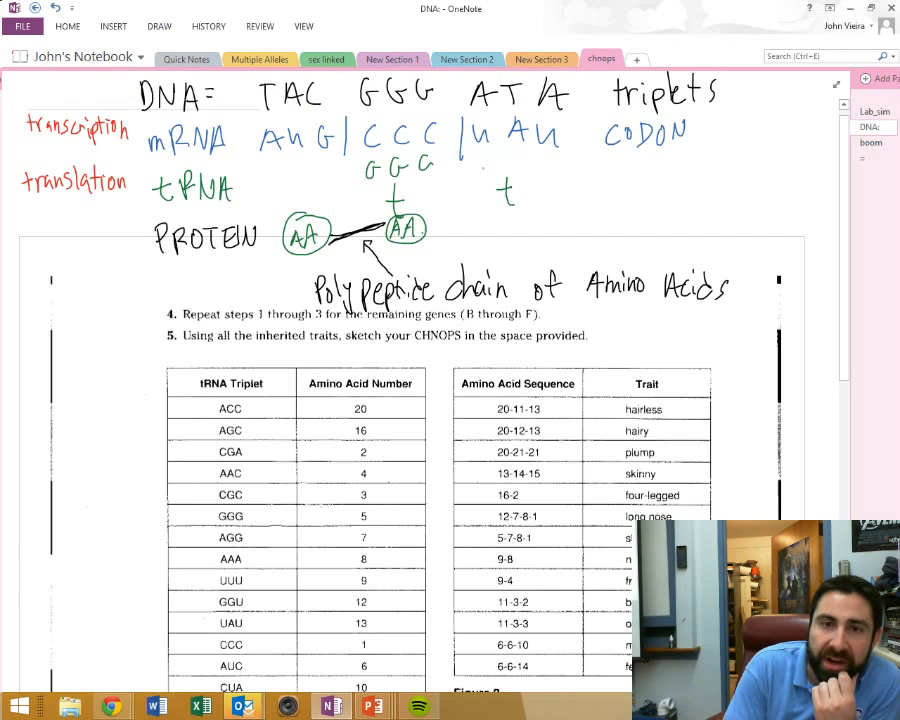
Step: Draw the third tRNA AUA with its circled amino acid joining the chain
text(A)
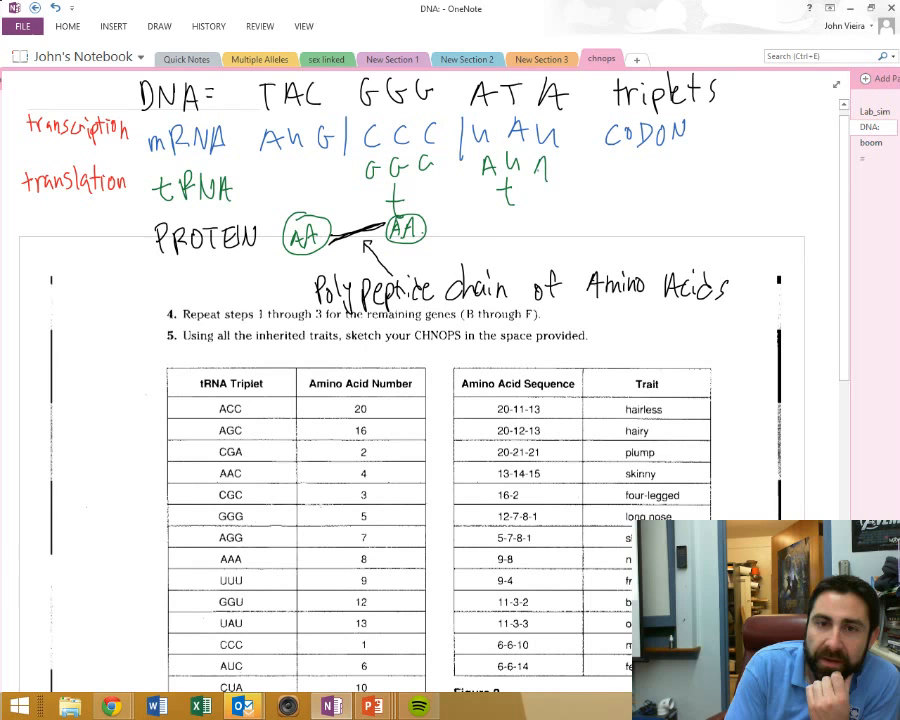
drag(500, 180, 516, 224)
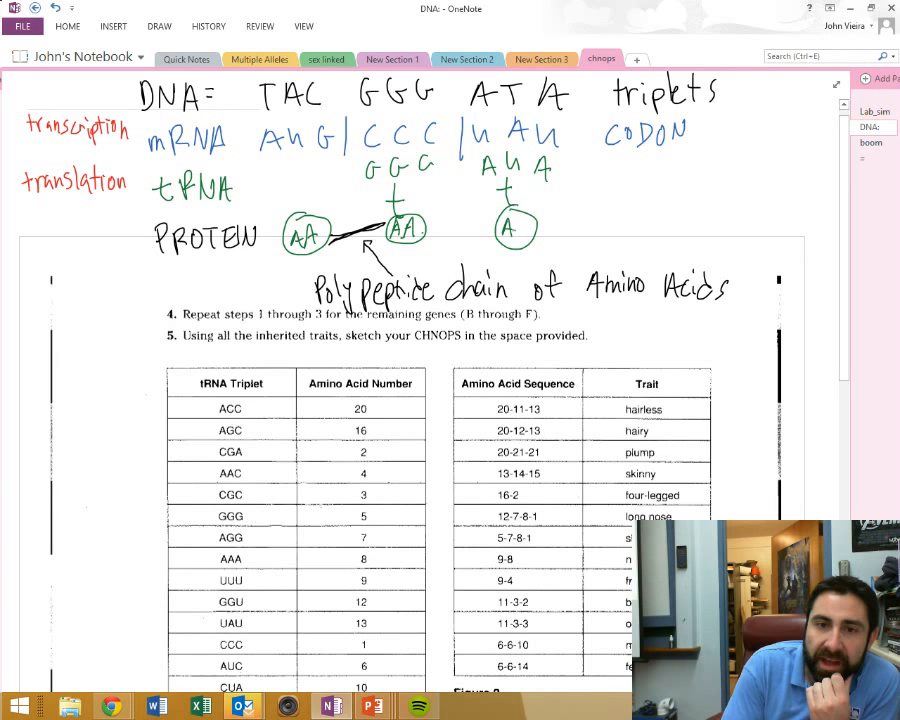
text(A)
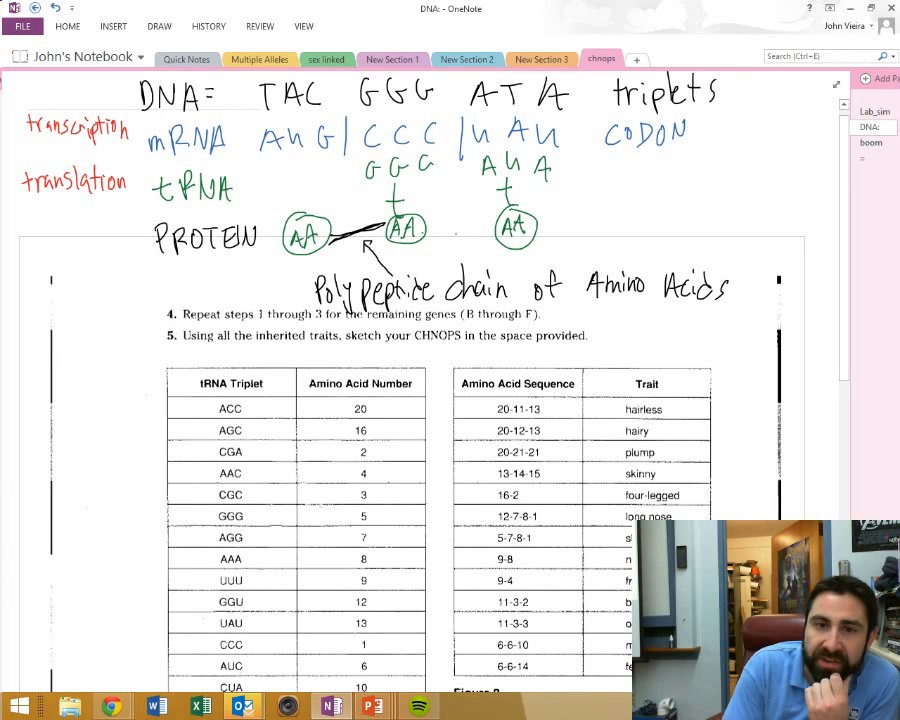
click(156, 24)
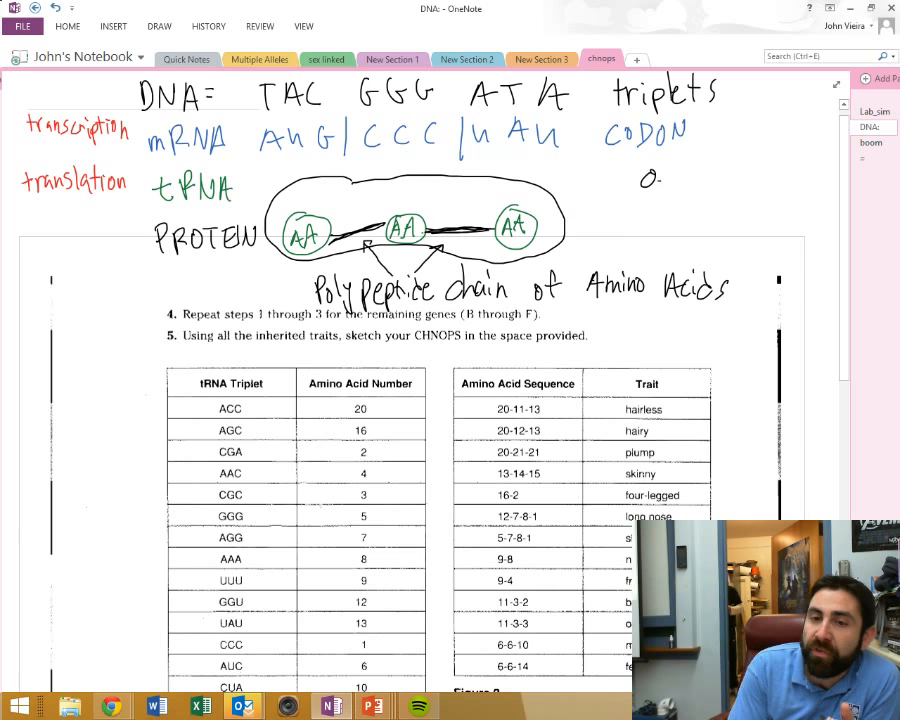
Step: Sketch a chain of linked beads folding into a tangled protein at the right
drag(650, 178, 740, 178)
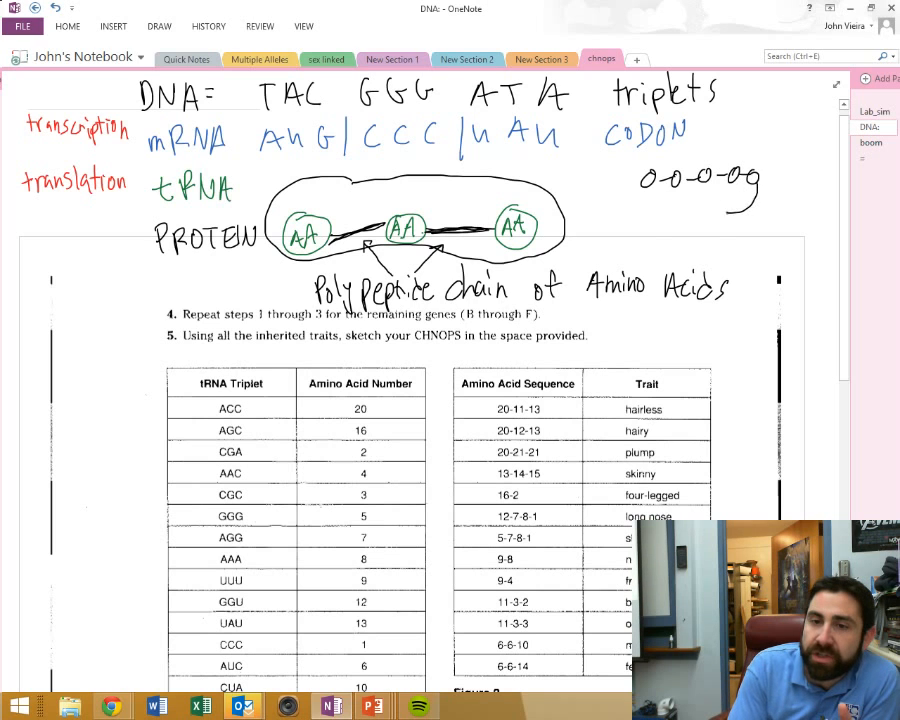
drag(660, 200, 720, 220)
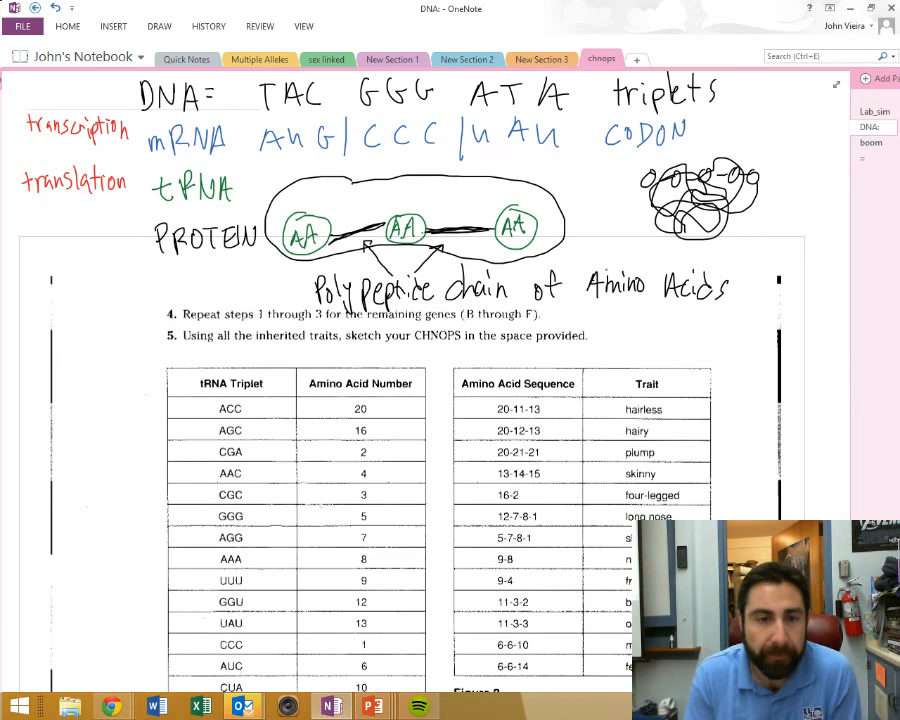
scroll(down, 3)
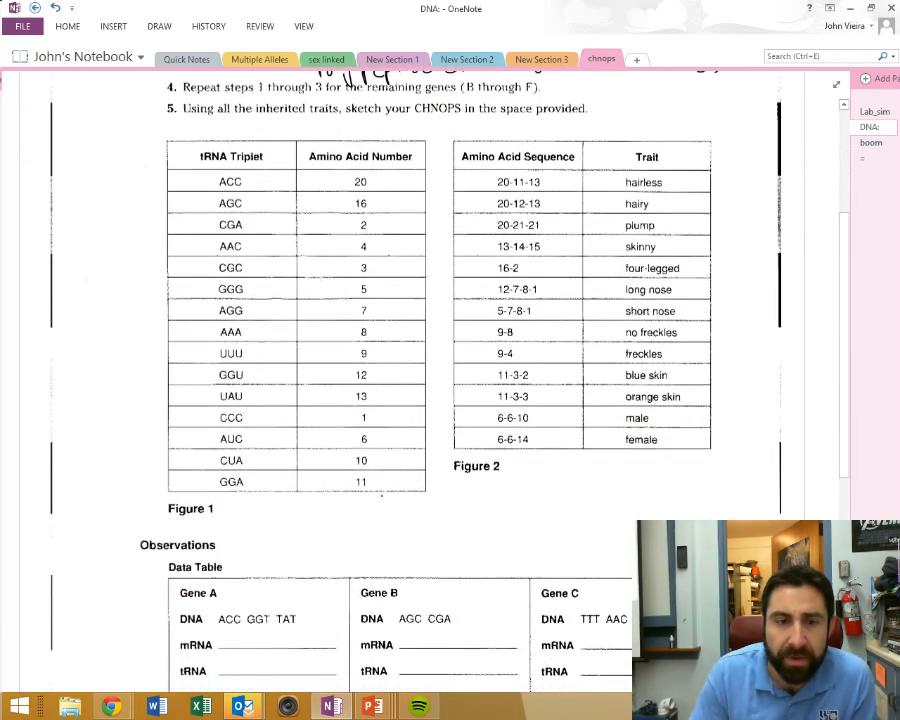
Step: Label Gene A 'transcription' in red and write its mRNA line UGG CCA AUA in blue
scroll(down, 3)
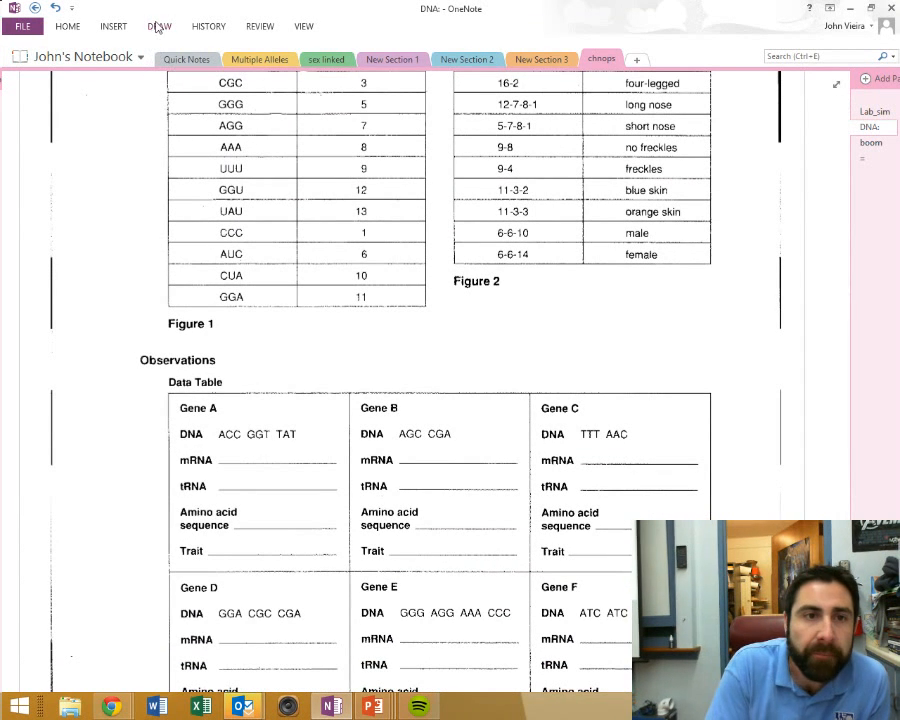
click(158, 26)
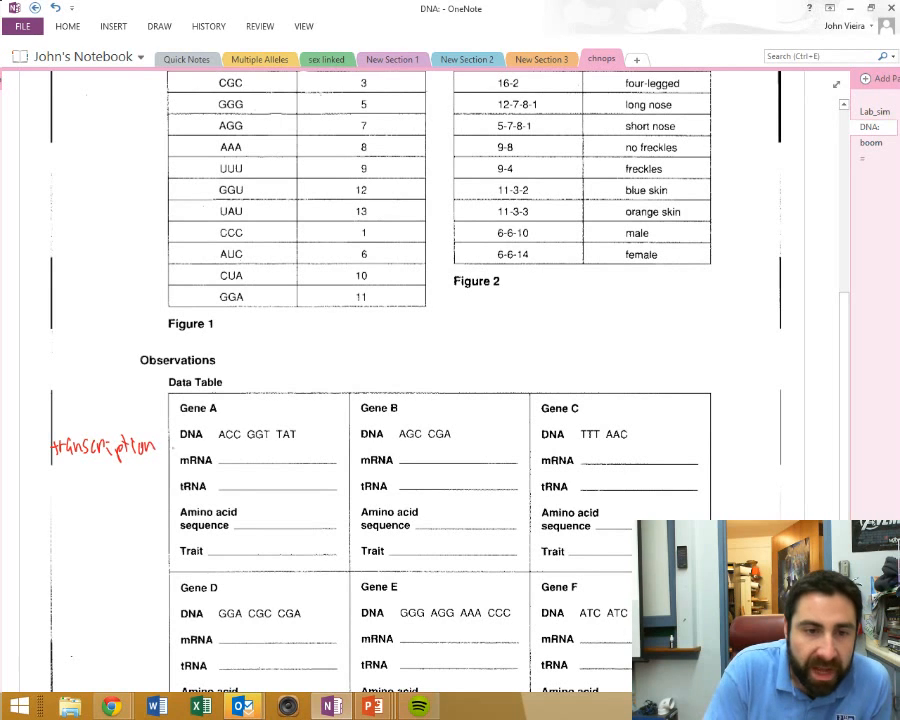
click(212, 434)
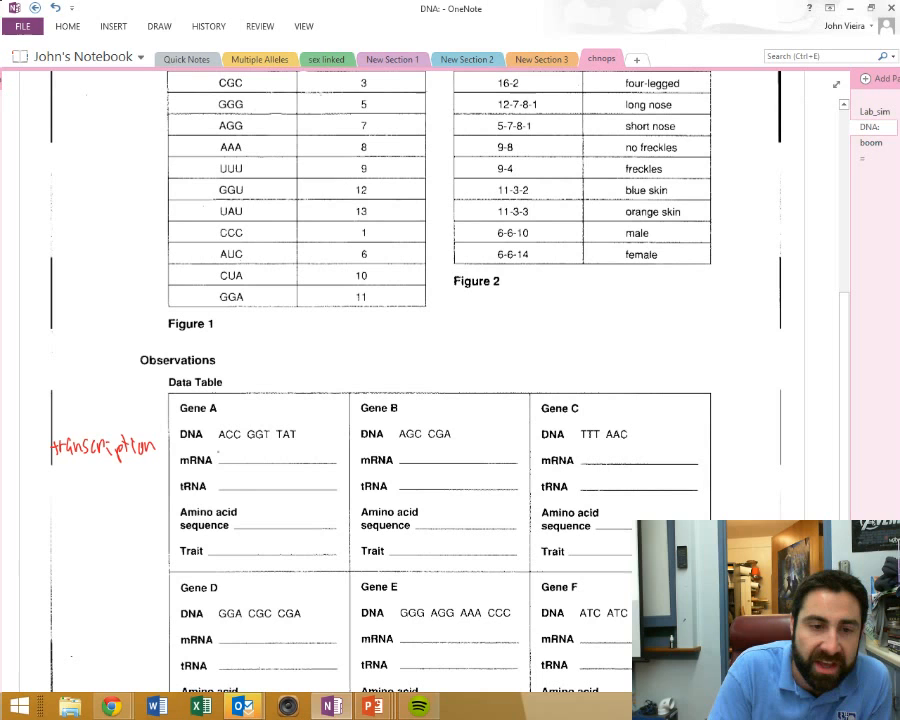
text(UGG)
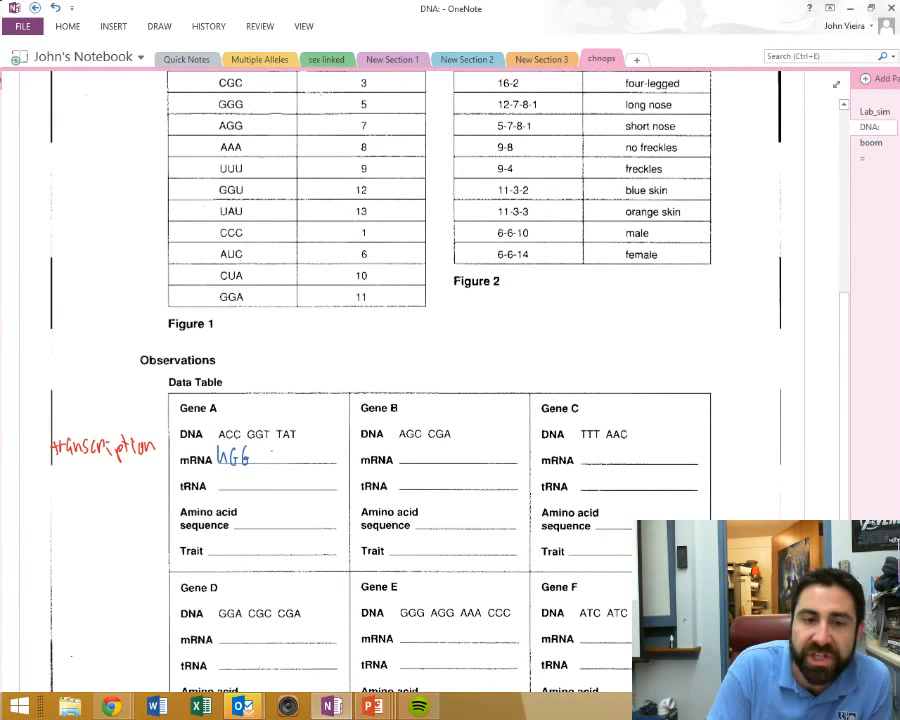
text(CC)
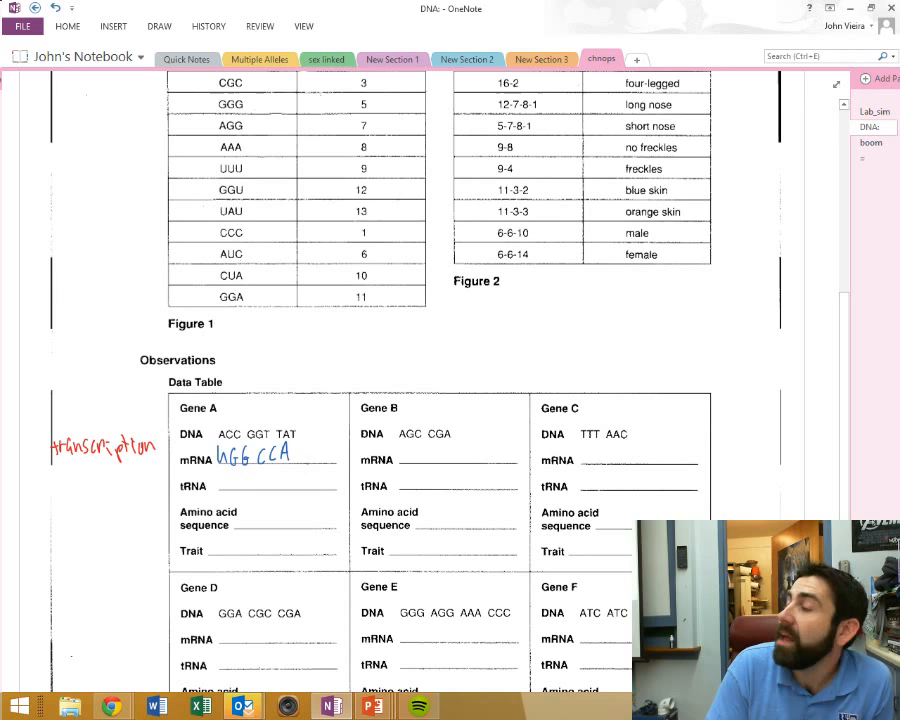
text(AUA)
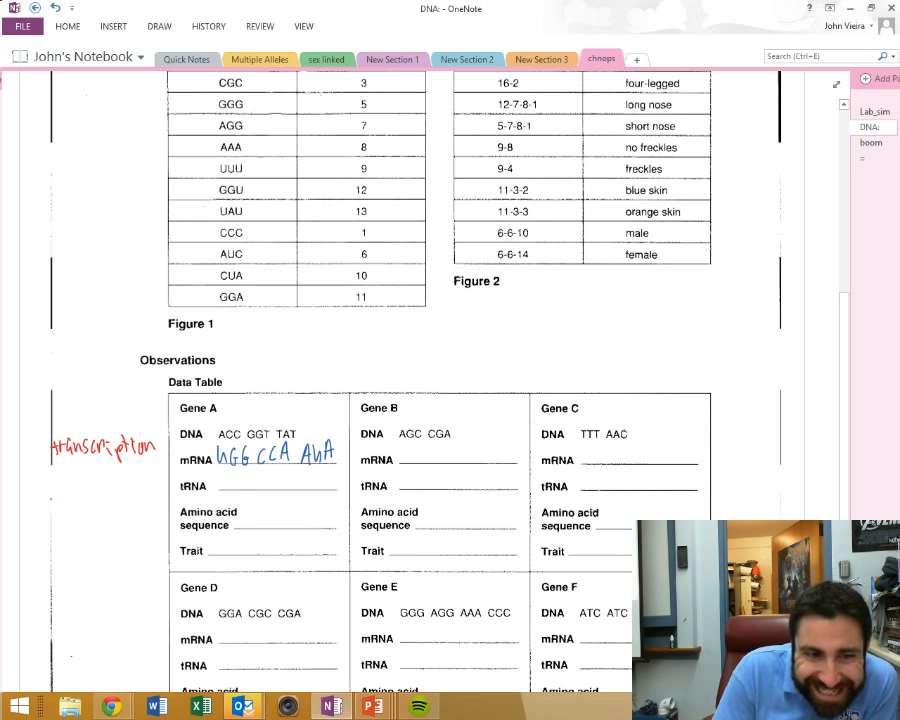
Step: Write 'translation' beside Gene A and begin its tRNA row with the first anticodon
text(transl)
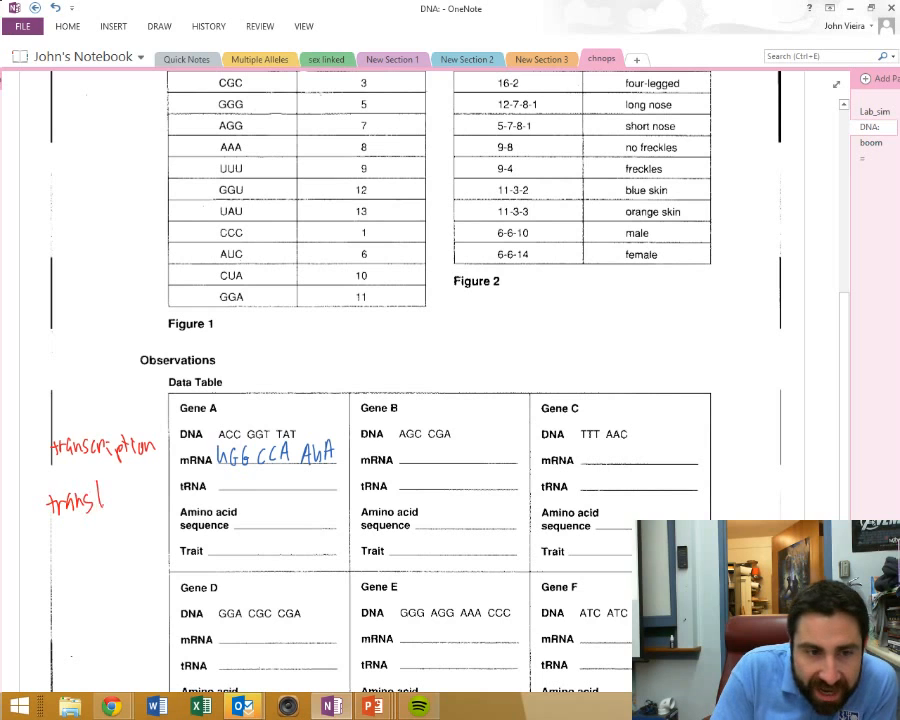
text(lation)
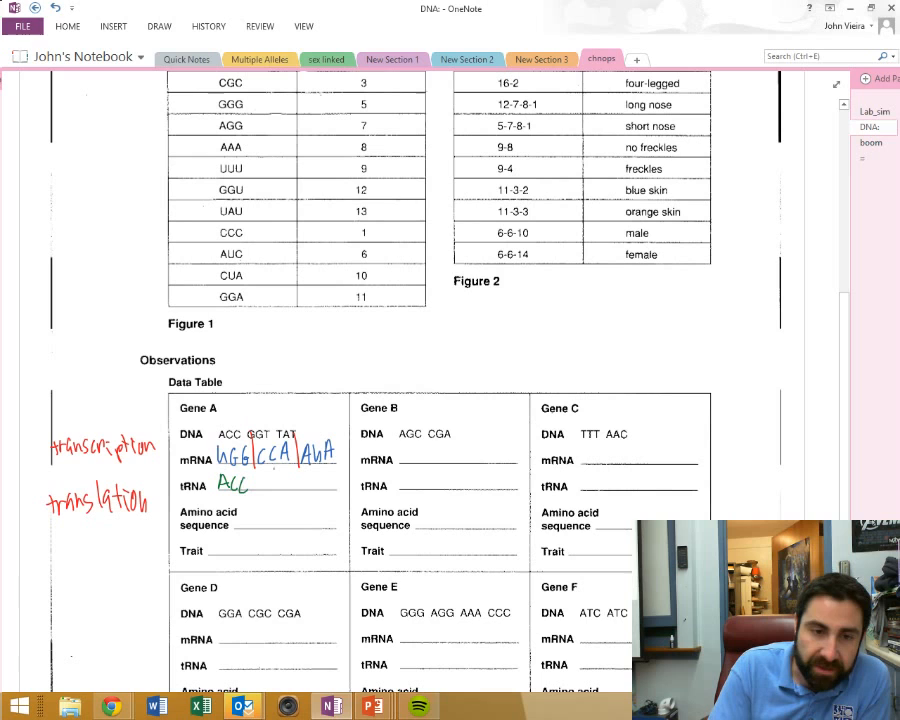
text(GGU)
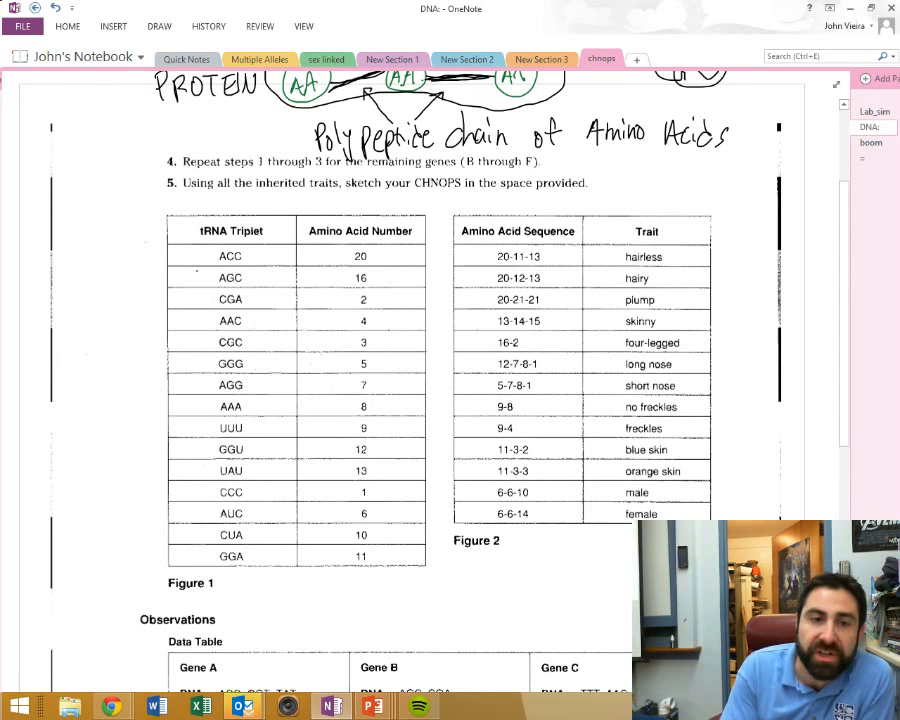
Step: Circle the tRNA Triplet header, label it 'Anti codons', and arrow ACC to amino acid 20
drag(184, 224, 280, 240)
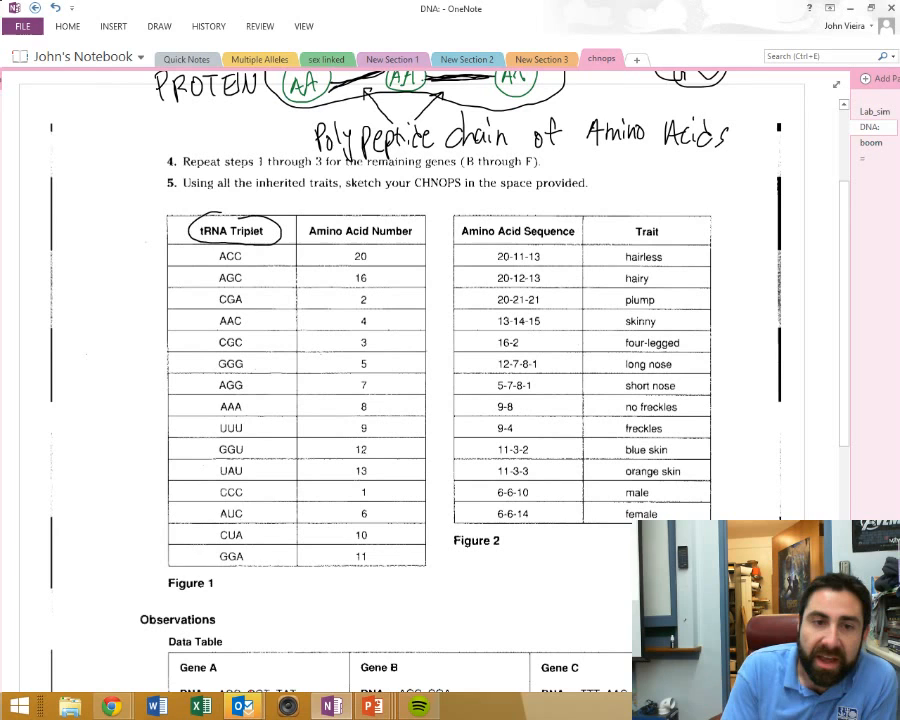
drag(184, 210, 196, 200)
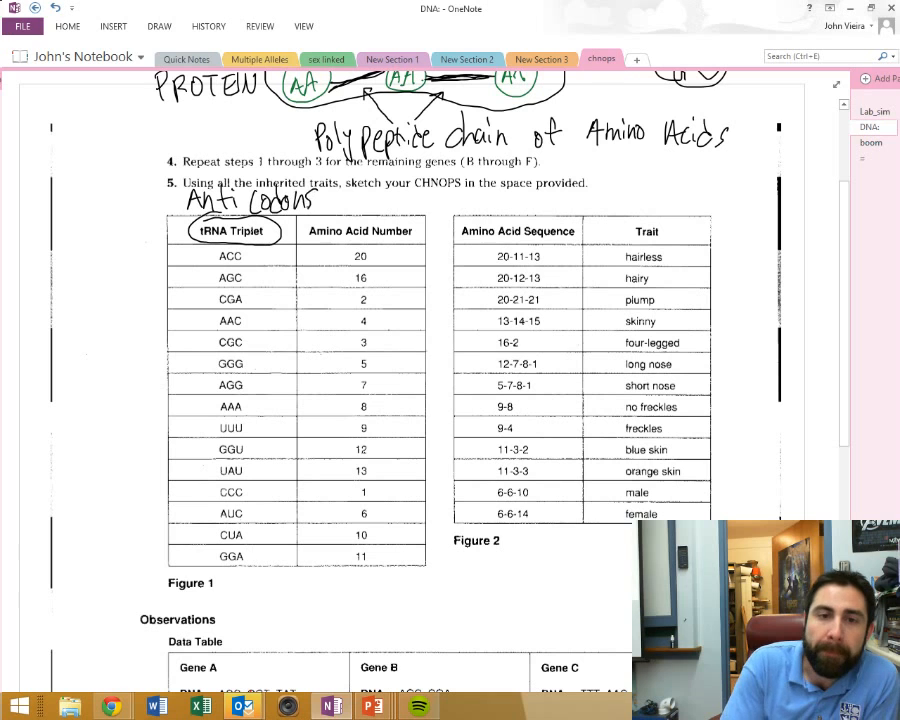
drag(264, 262, 296, 262)
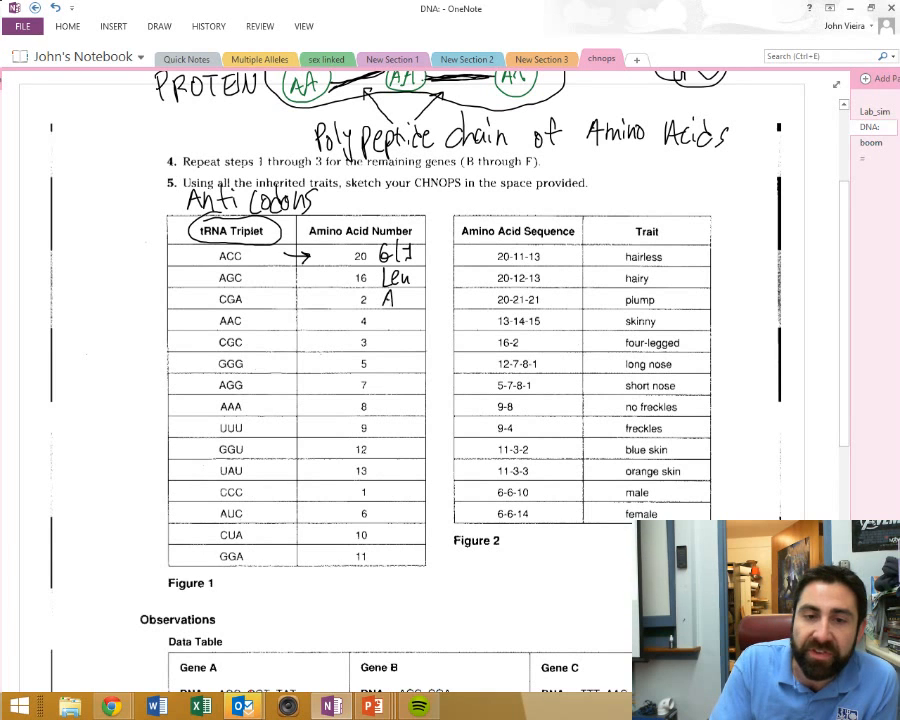
text(Ala)
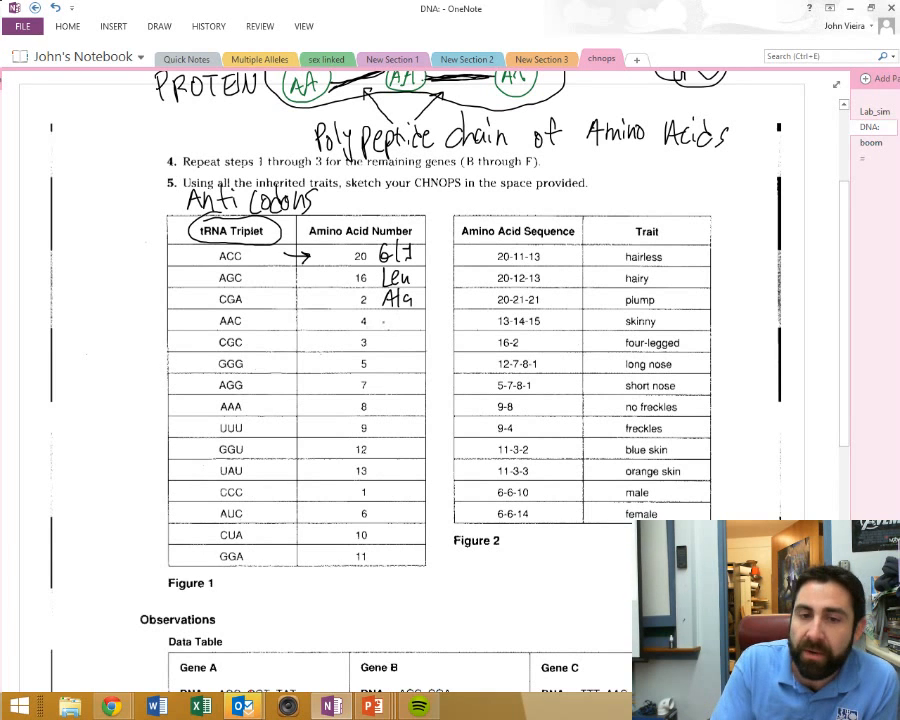
text(Met)
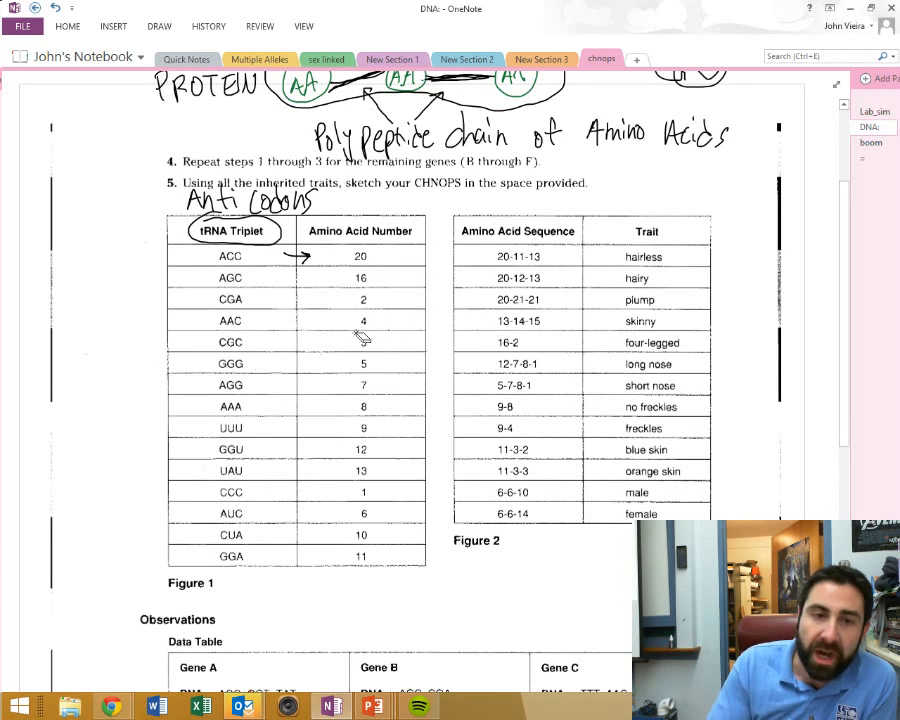
scroll(down, 3)
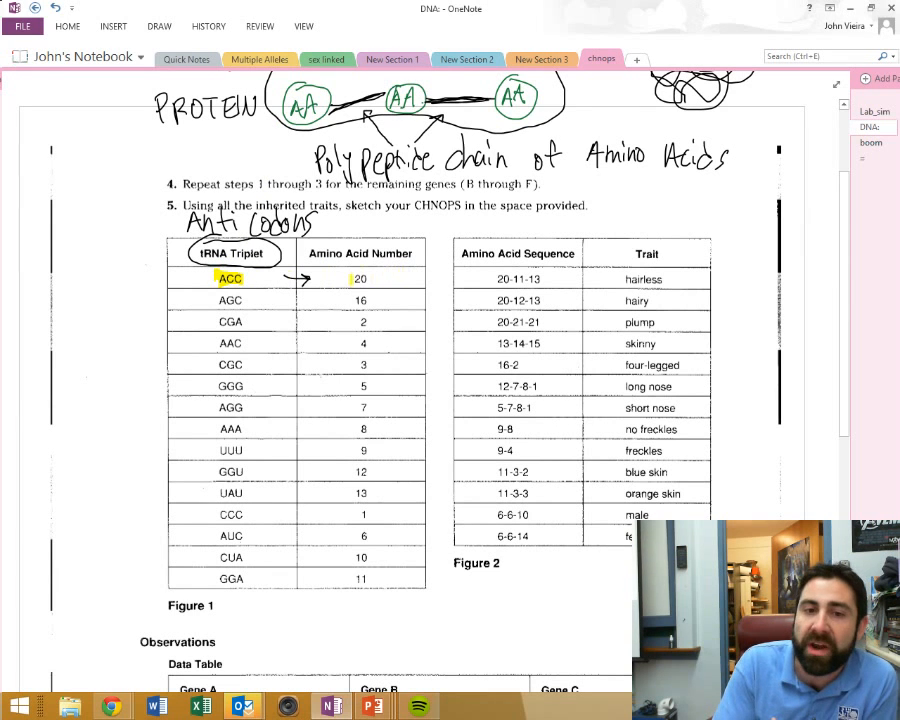
Step: Highlight GGU/12 and UAU/13 in Figure 1 and write Gene A's amino acid sequence 20-12-13
scroll(down, 3)
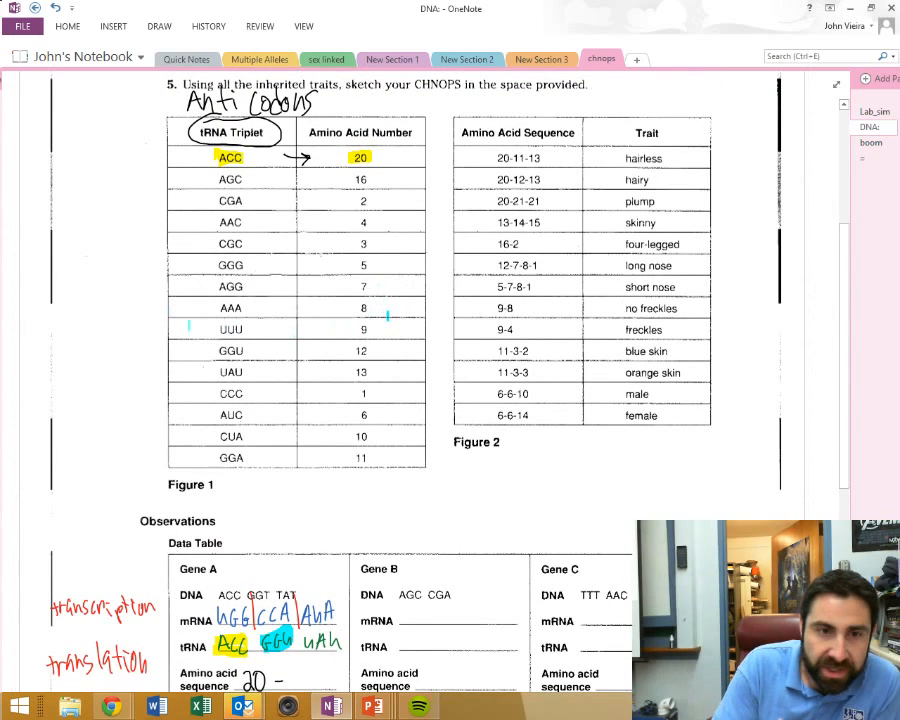
double_click(232, 350)
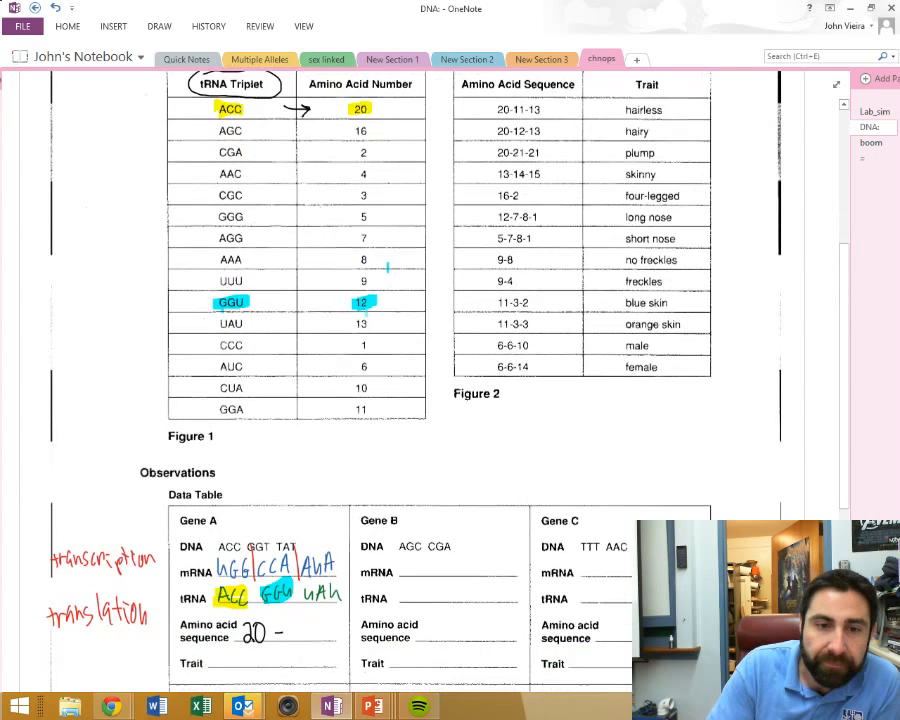
scroll(down, 3)
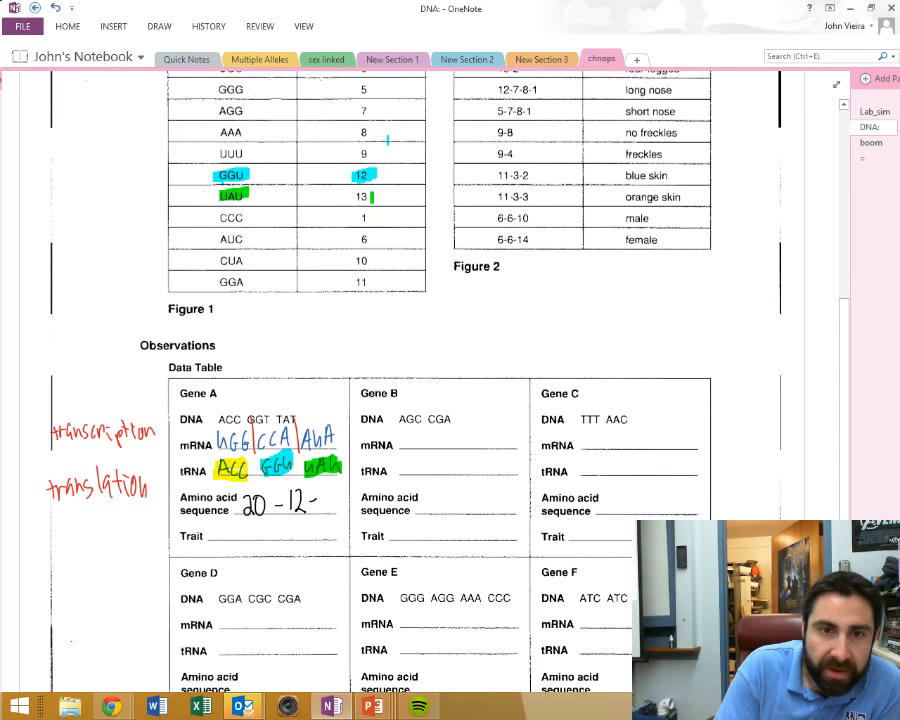
click(154, 26)
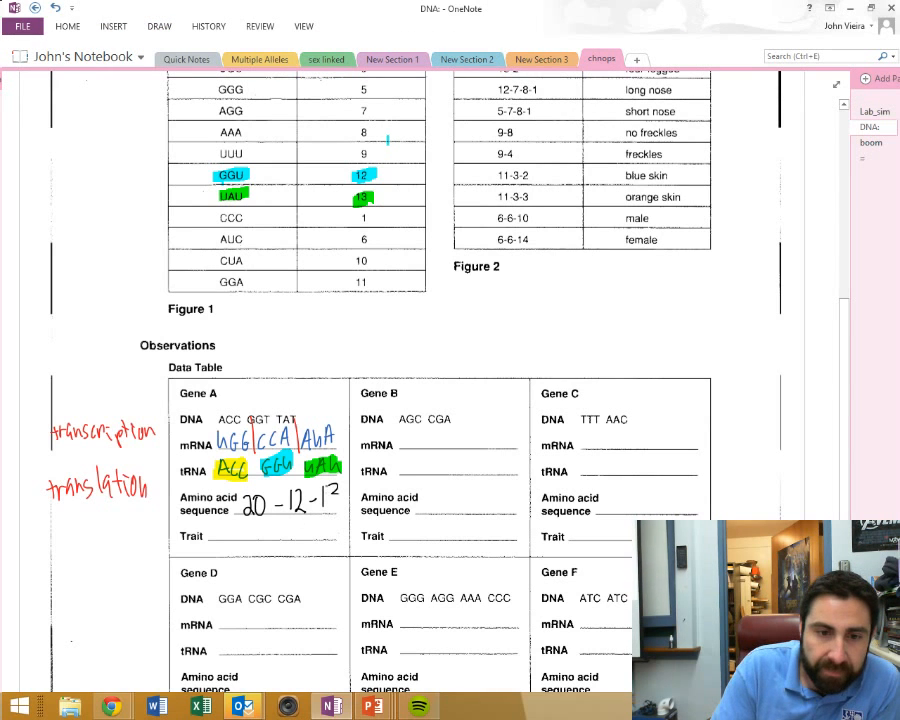
text(13)
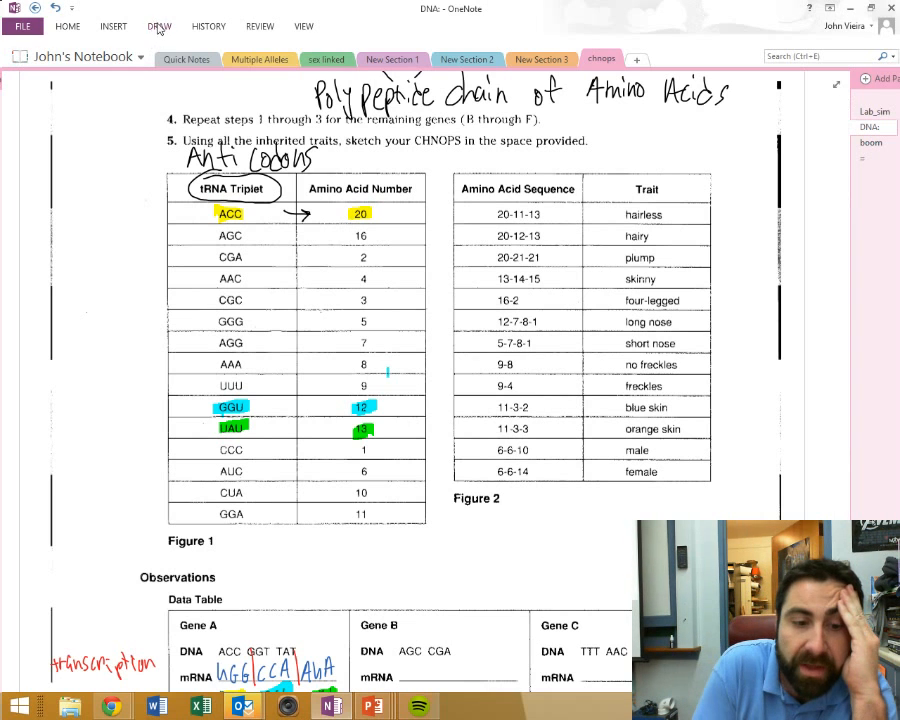
Step: Highlight 20-12-13 and hairy in Figure 2 with the pink highlighter
click(154, 26)
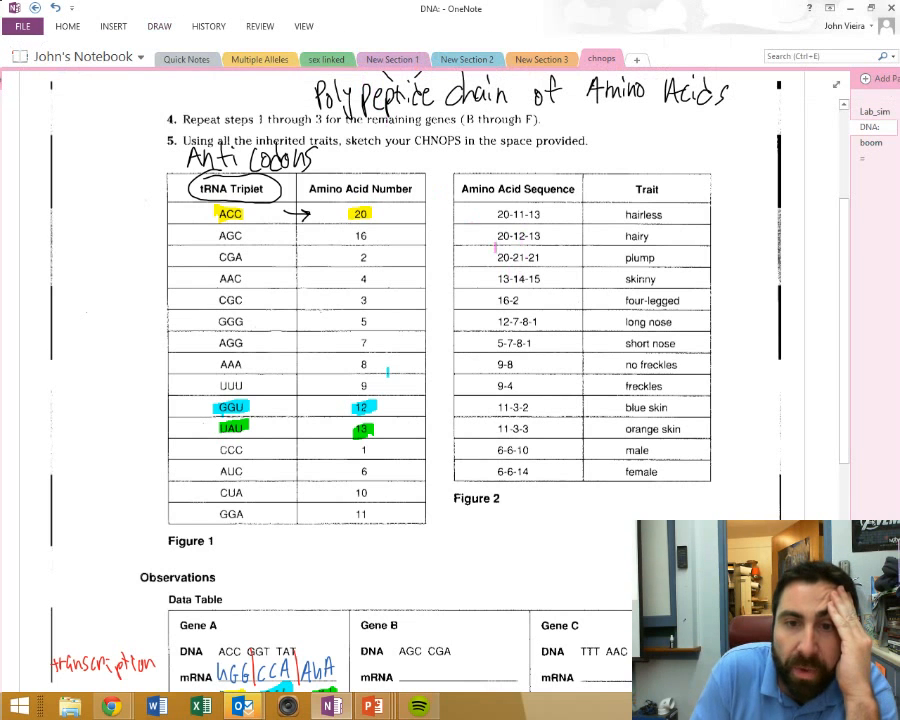
drag(490, 236, 544, 236)
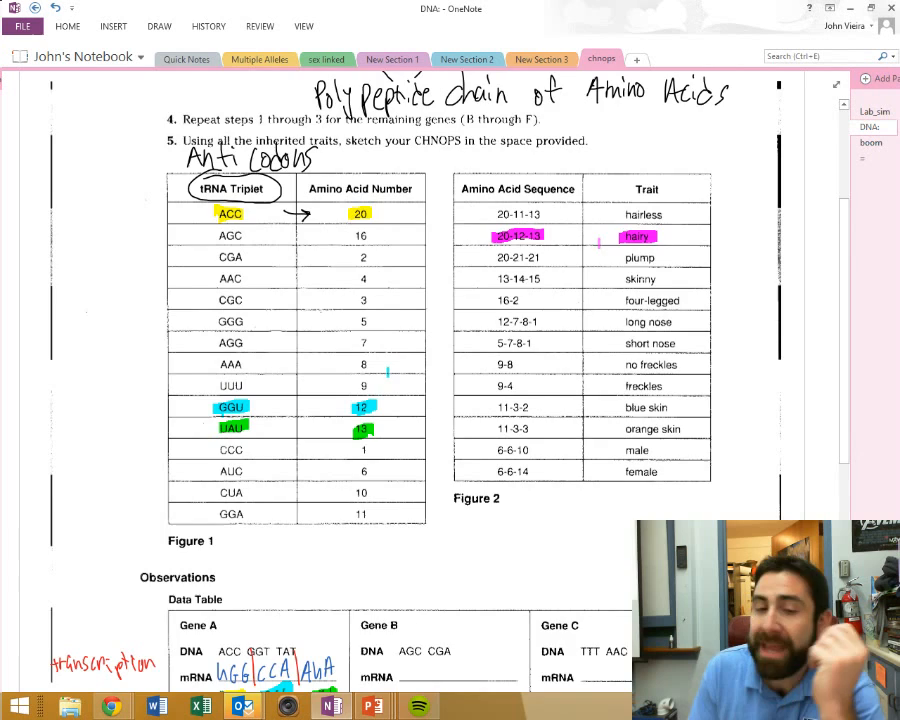
scroll(down, 3)
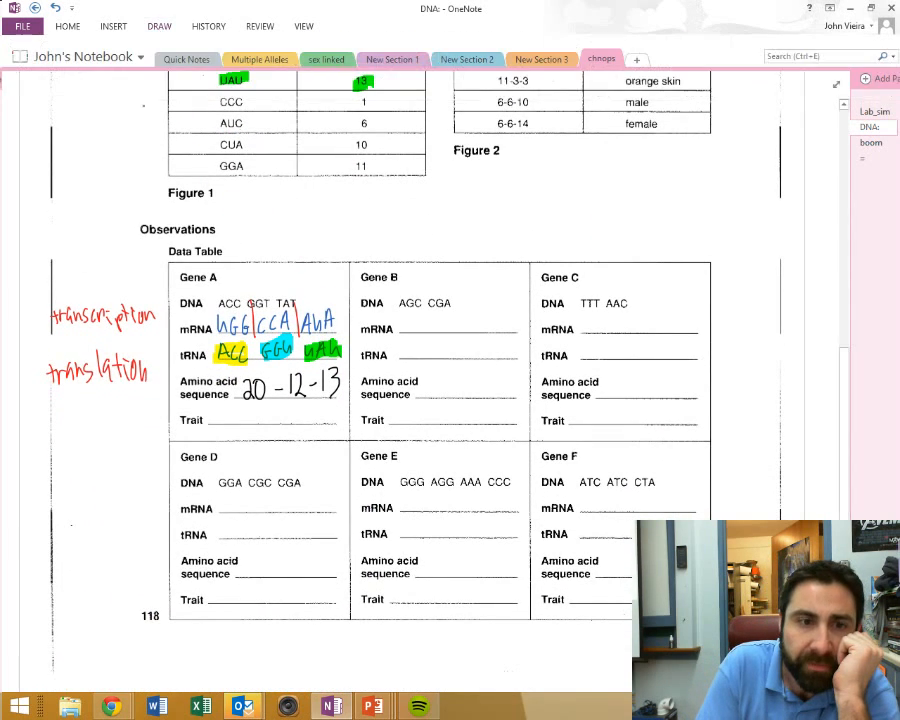
Step: Annotate Gene A with Genotype and Phenotype labels and record its trait as hairy
drag(96, 258, 176, 276)
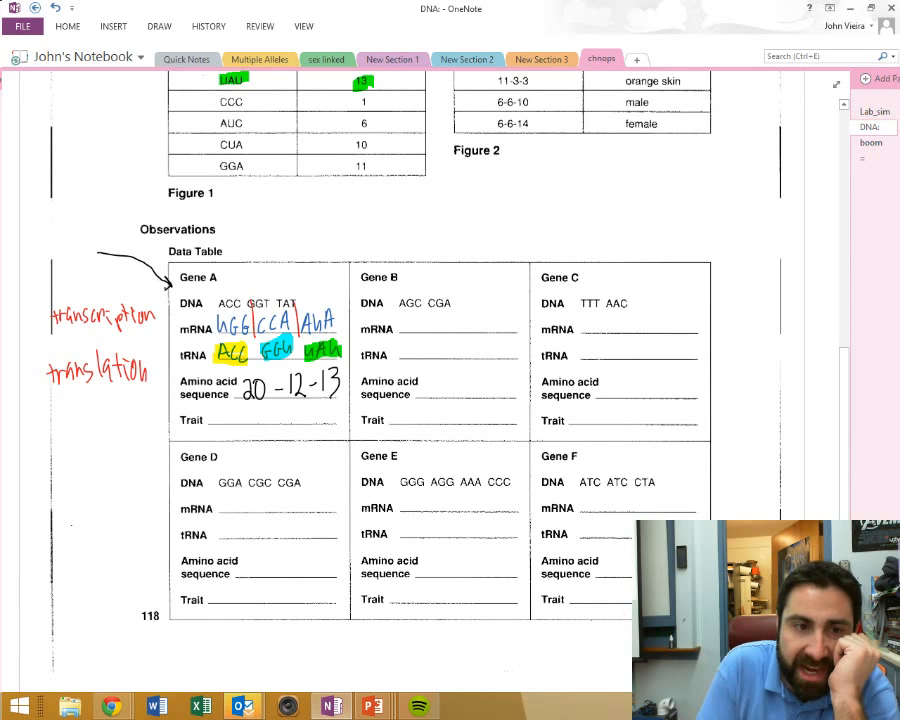
text(GeNO)
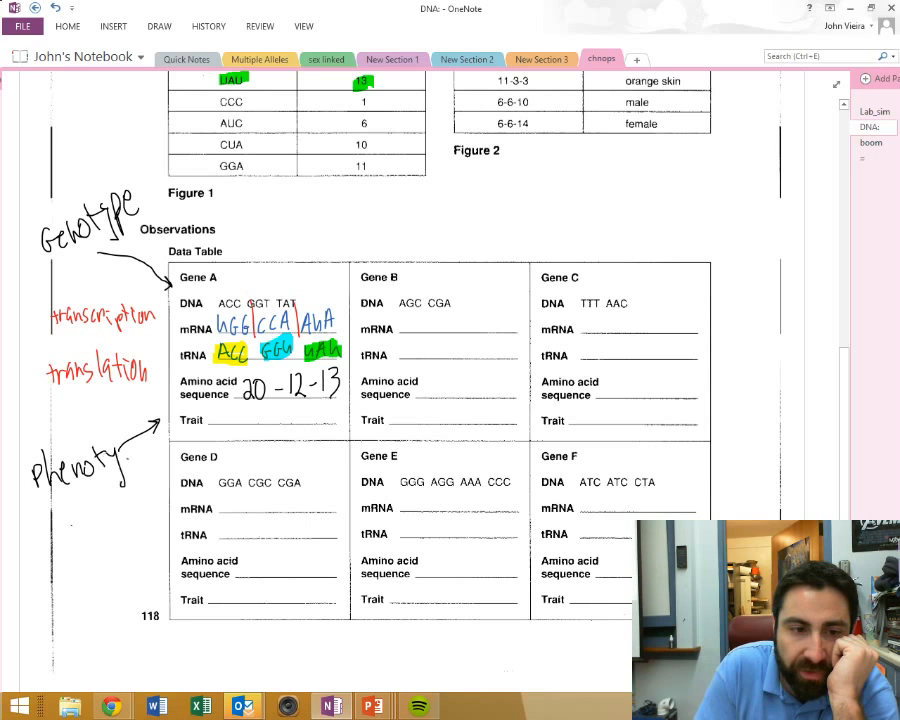
text(hc)
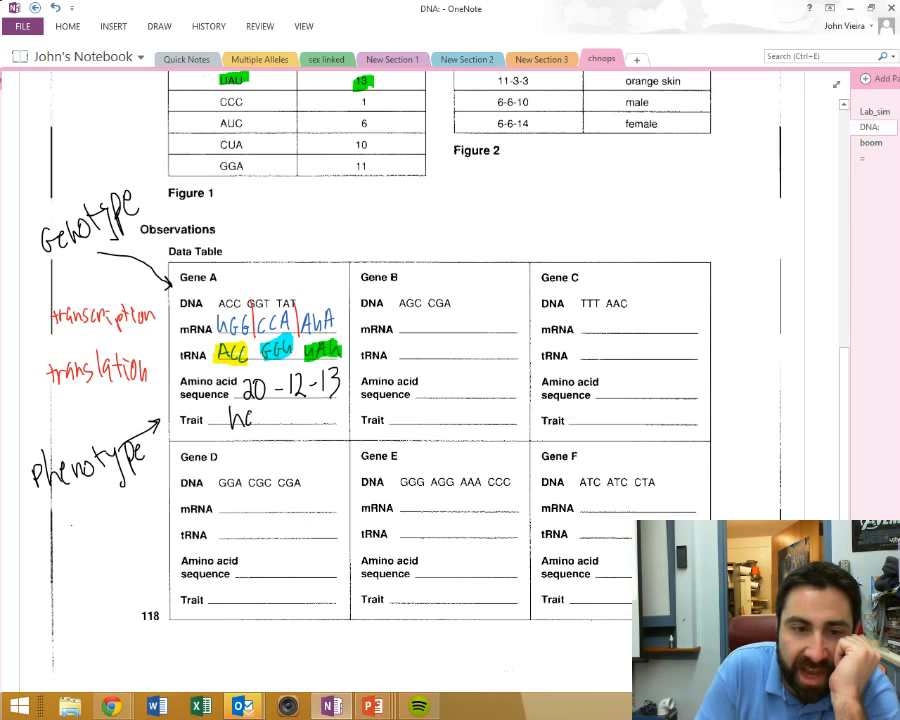
text(airy)
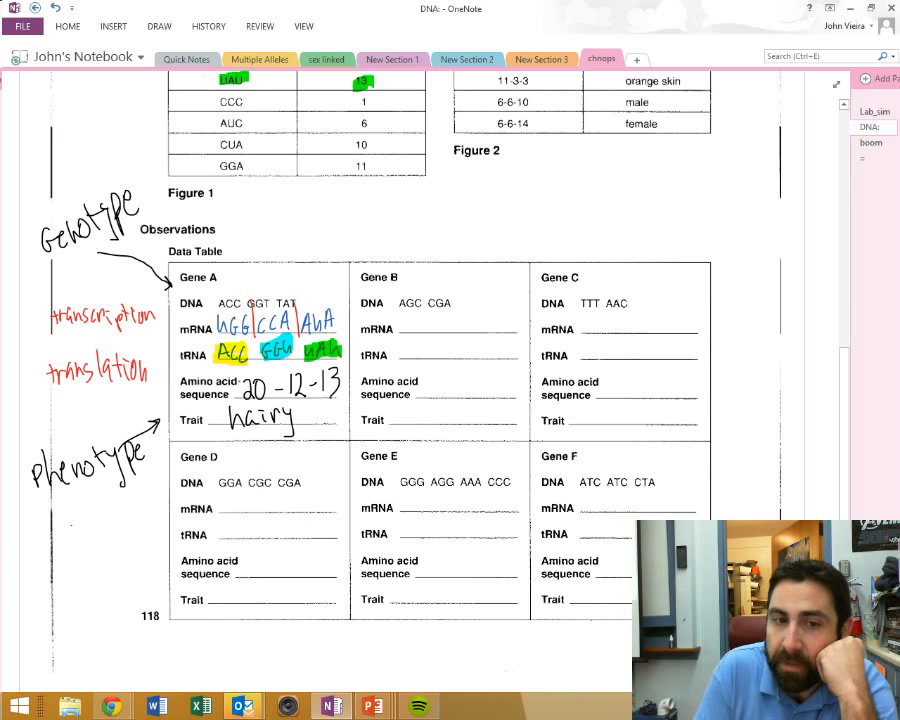
drag(168, 260, 232, 290)
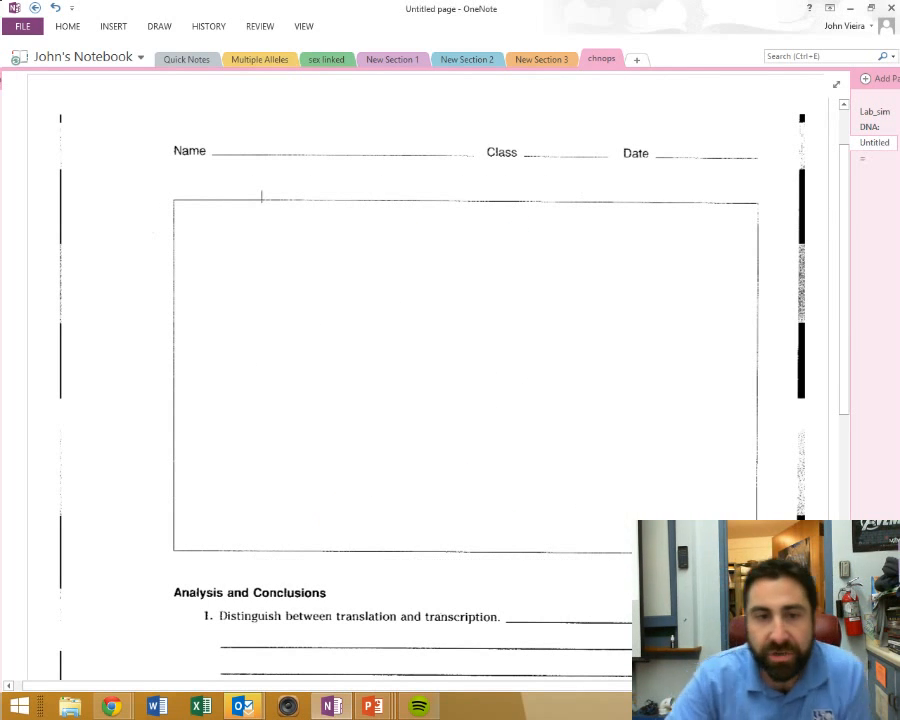
Step: Circle the Gene A, B, C and D headings in the data table with the pen
drag(330, 240, 410, 370)
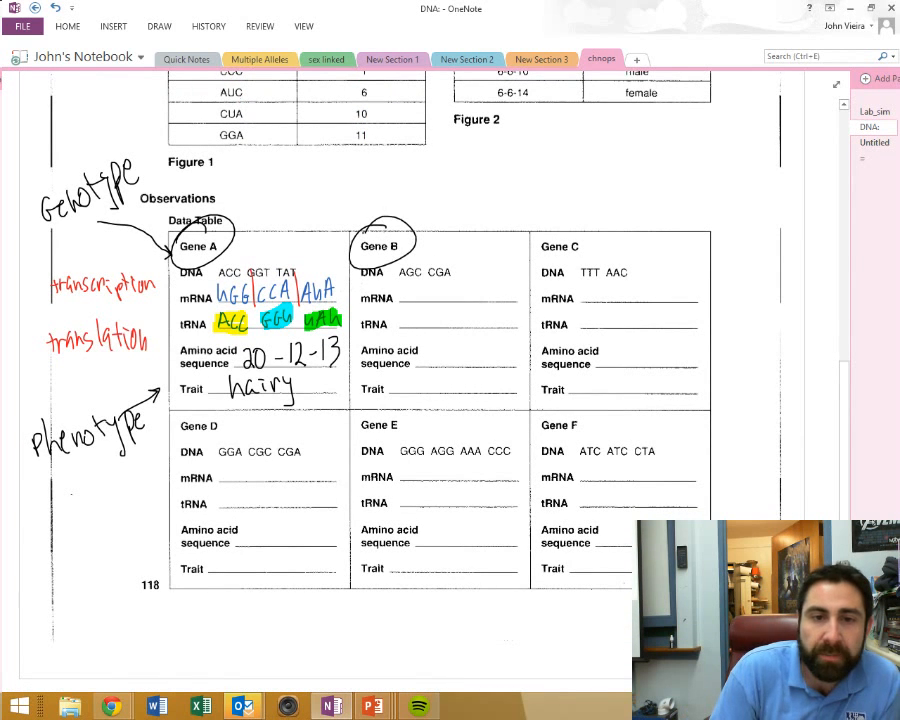
drag(540, 230, 590, 250)
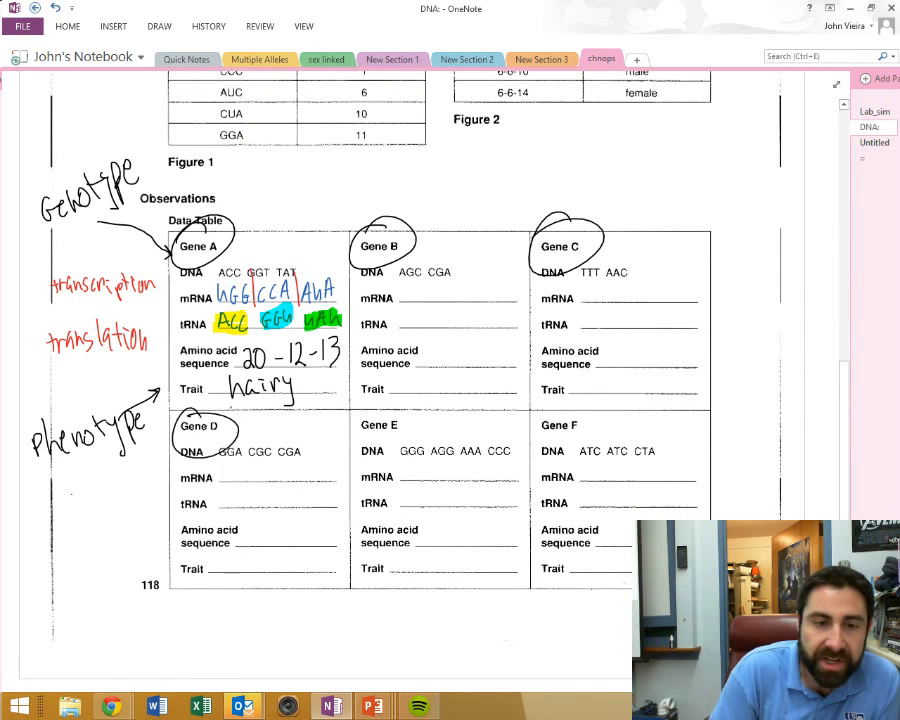